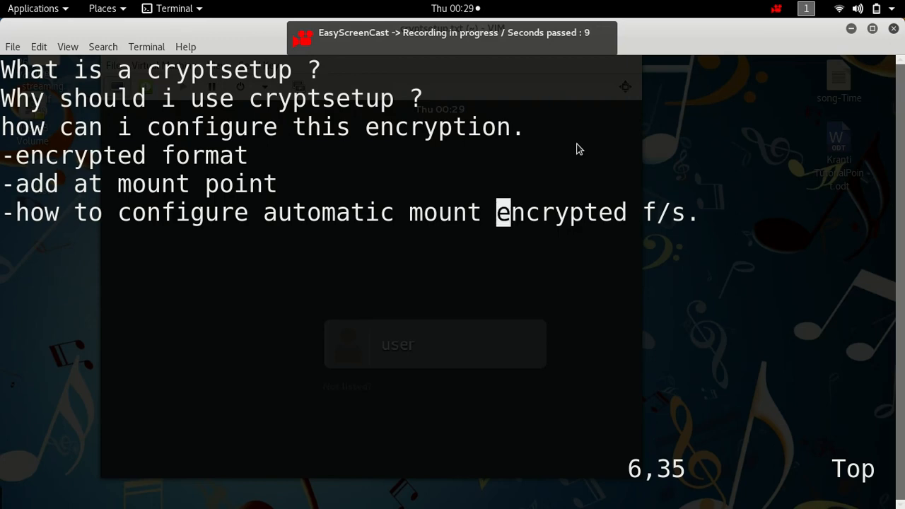
mouse_move(222, 112)
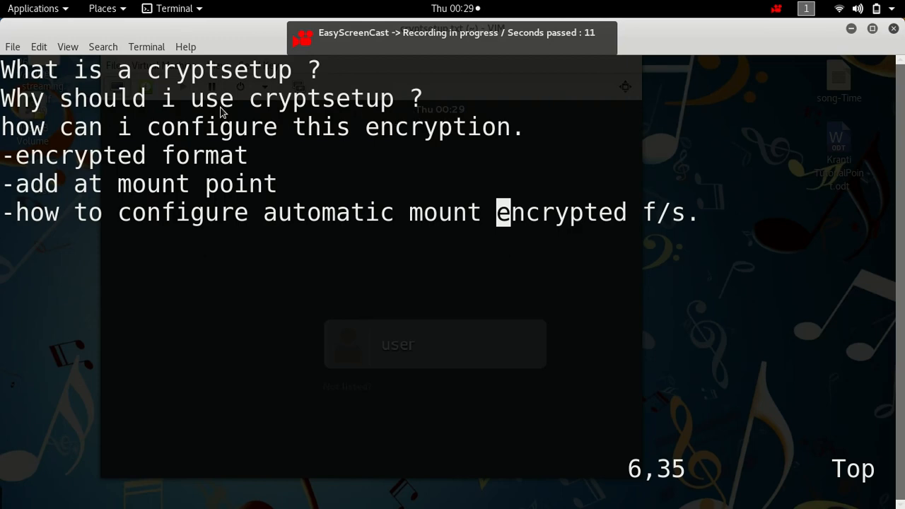
Step: Enable Vim line numbers with :set number, then cancel two exploratory visual selections
text(:se)
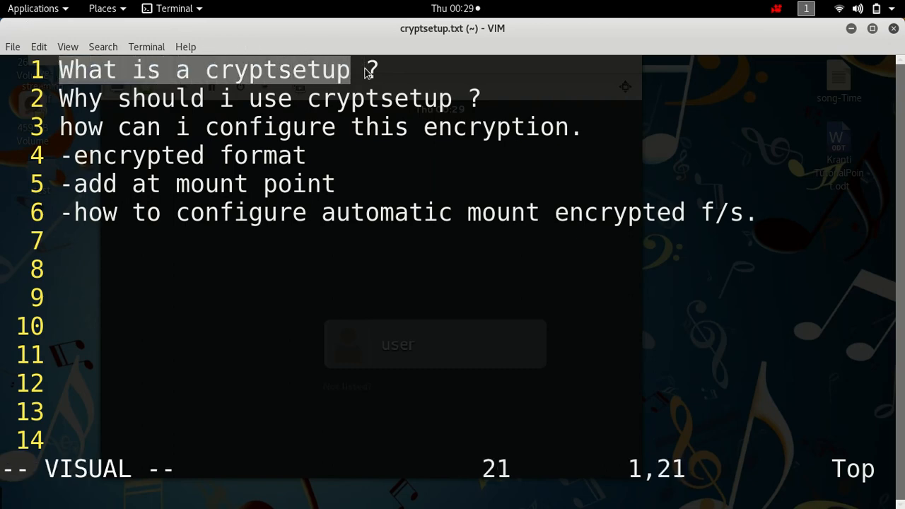
key(Escape)
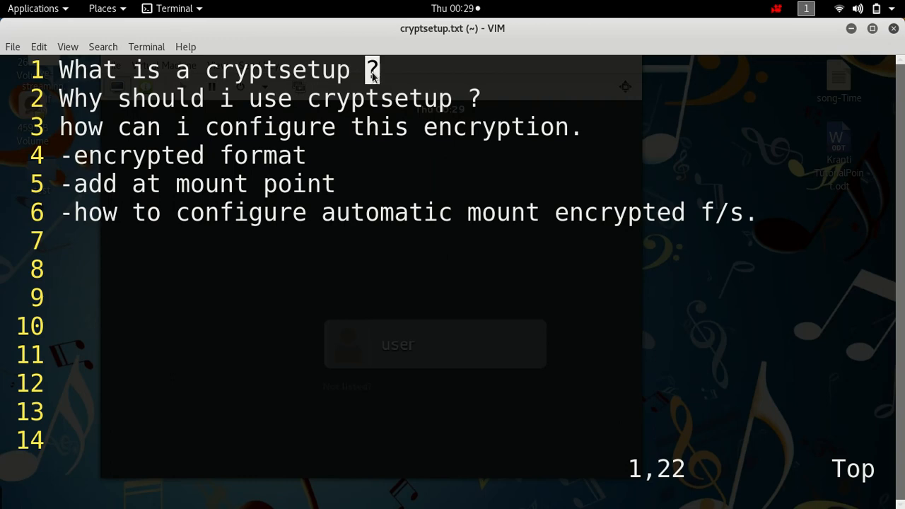
mouse_move(191, 113)
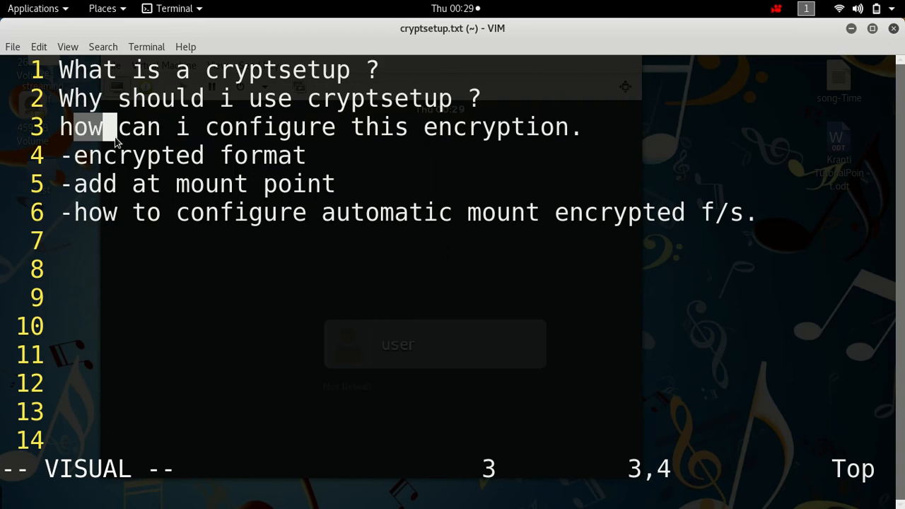
key(Escape)
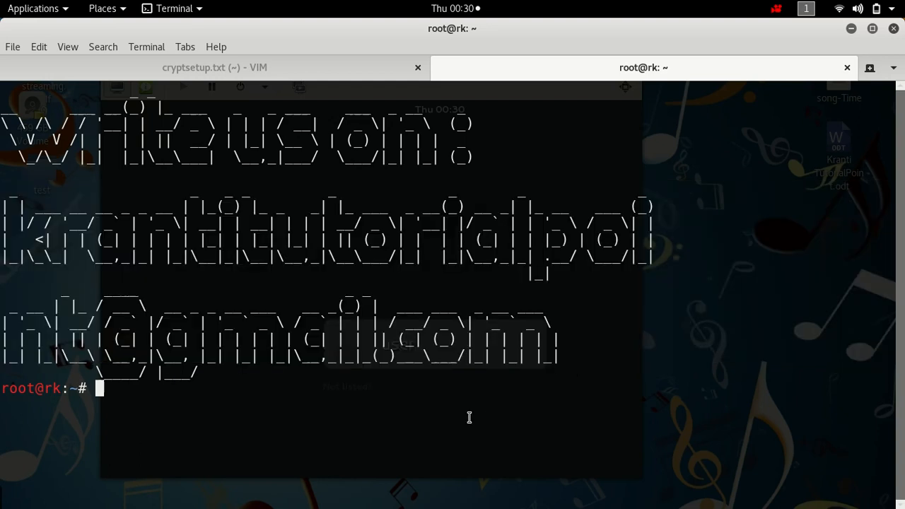
Step: SSH into kranti-tutorialpoint71 as root and list block devices with lsblk
text(ssh)
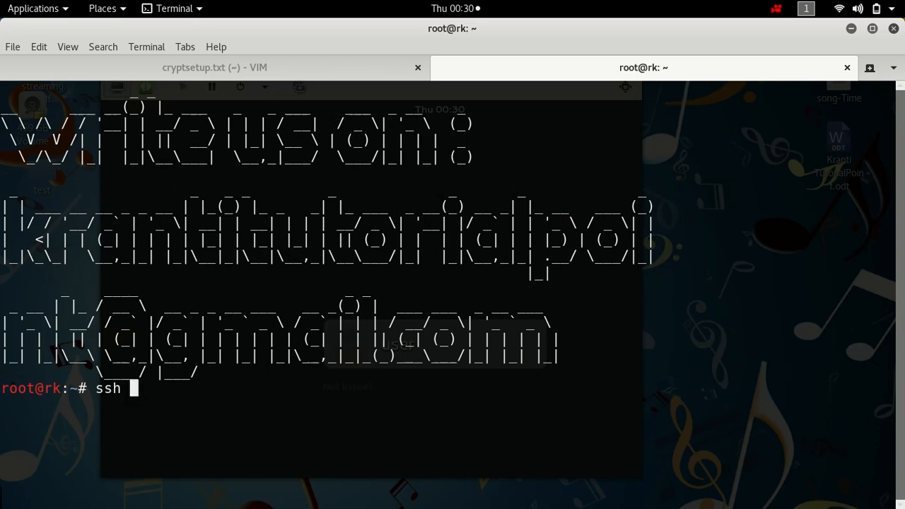
text(krantitutorialpoint)
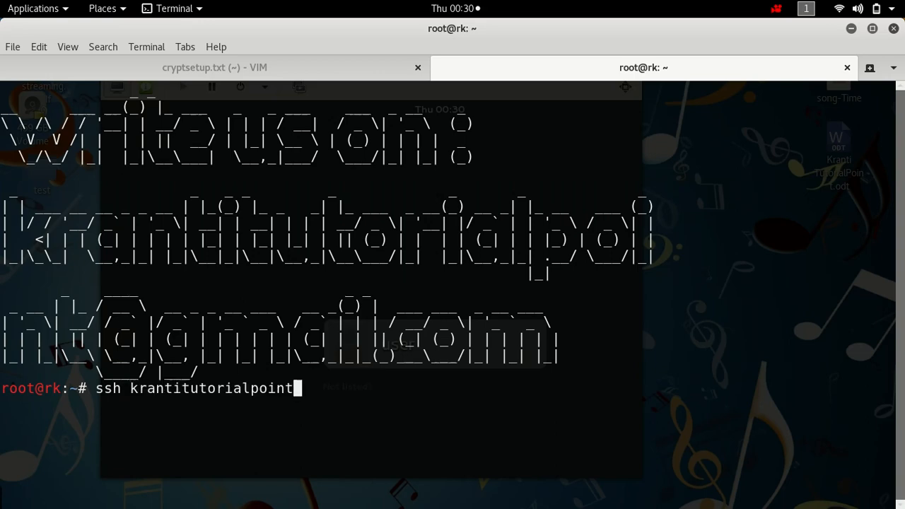
text(7)
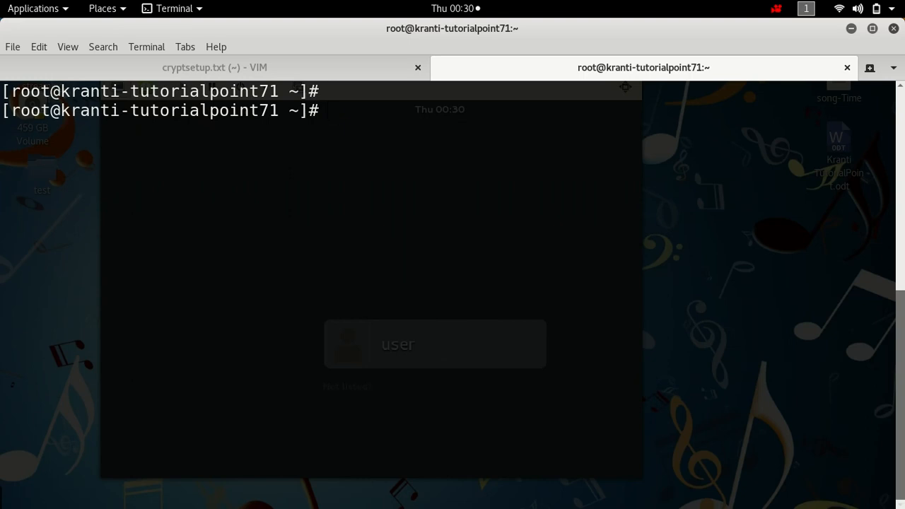
text(lsblk)
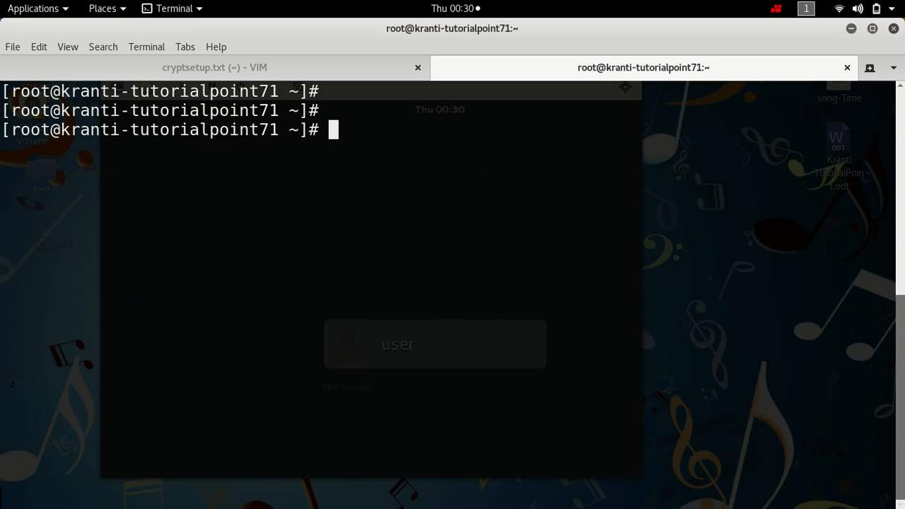
Step: Run cryptsetup luksFormat /dev/sda1, confirm with YES and set the passphrase
text(c)
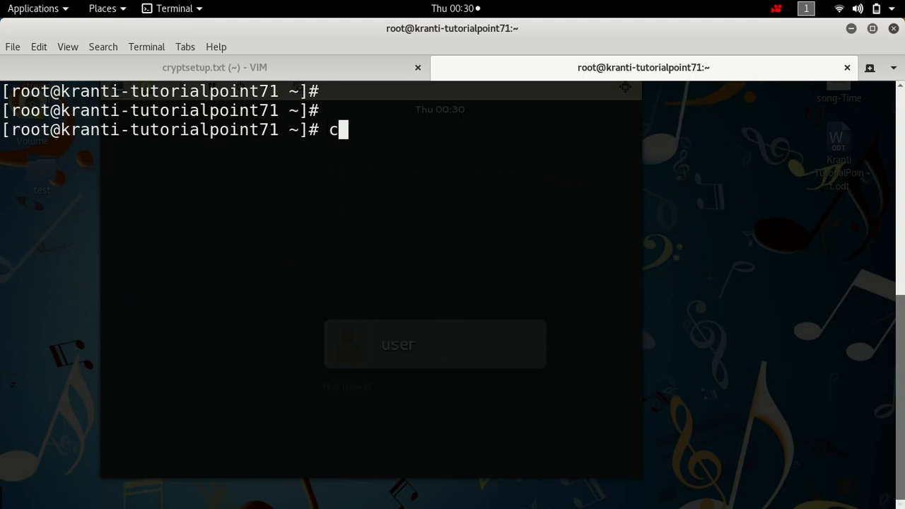
text(ryptsetup)
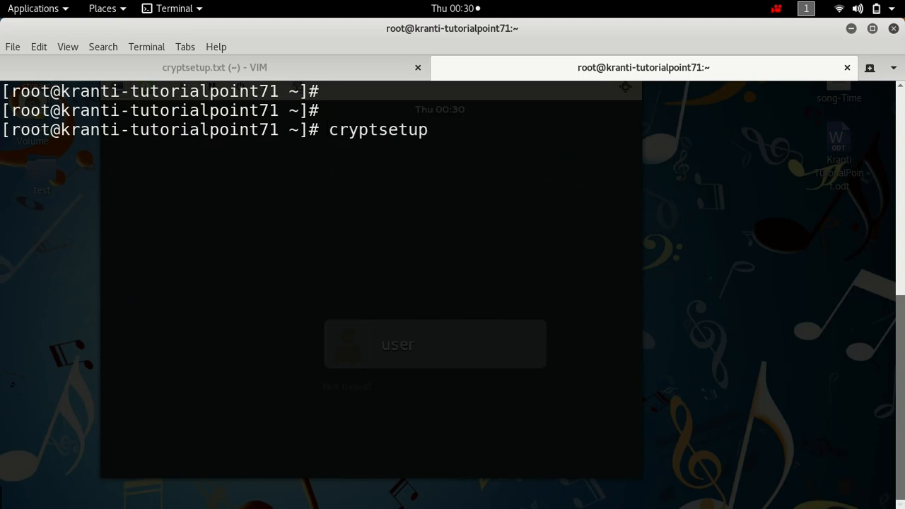
text(luksFo)
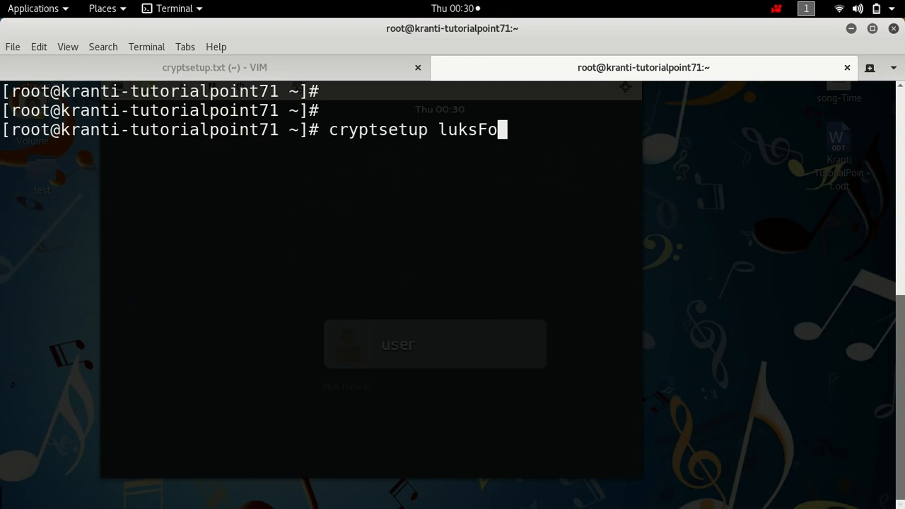
text(rmat /d)
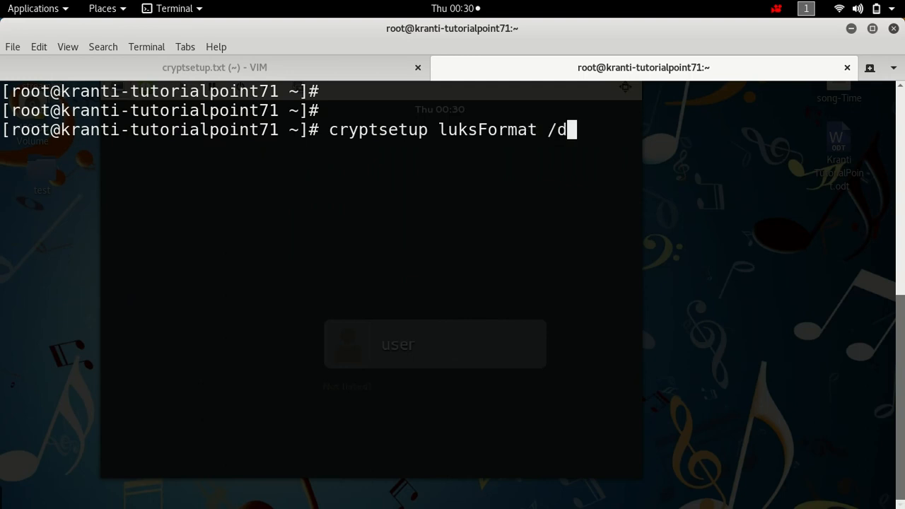
text(ev/sda1)
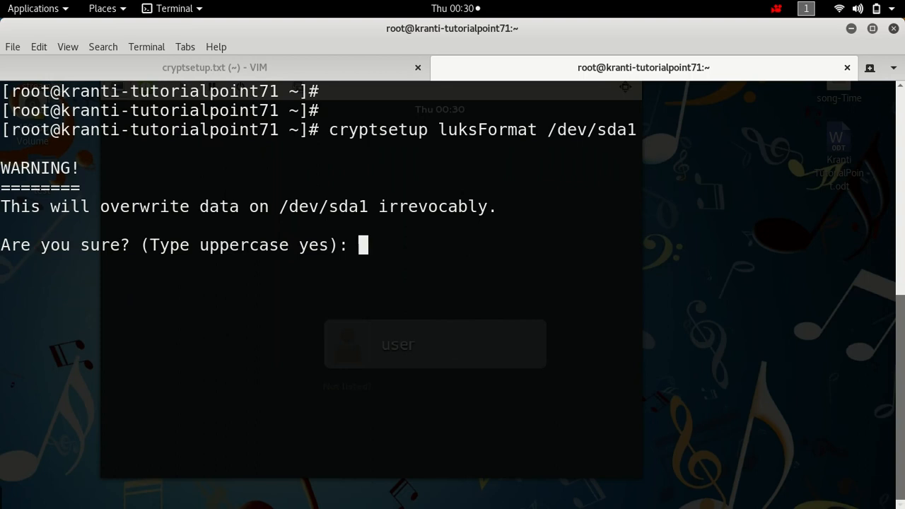
text(YES)
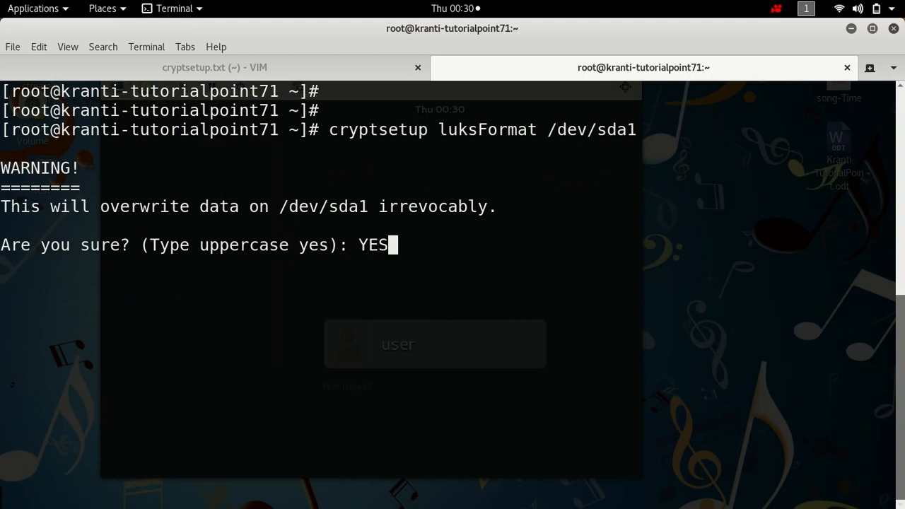
key(Return)
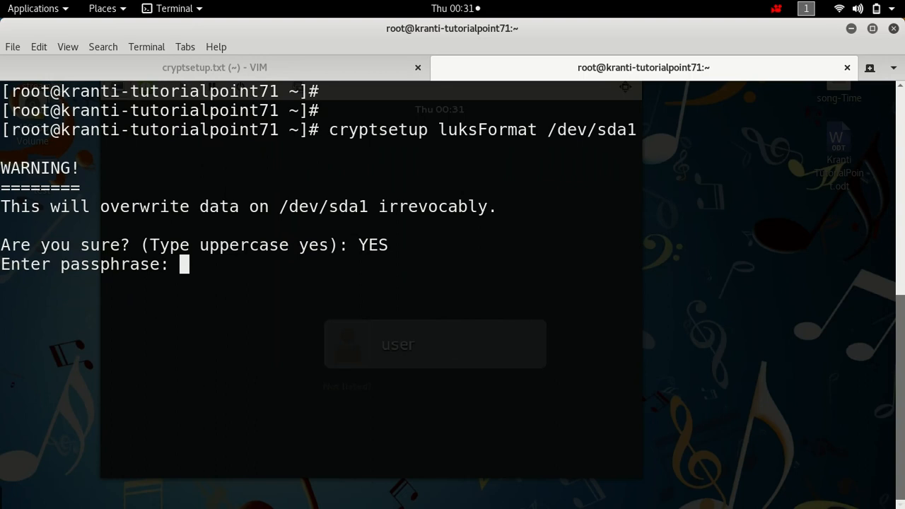
key(Return)
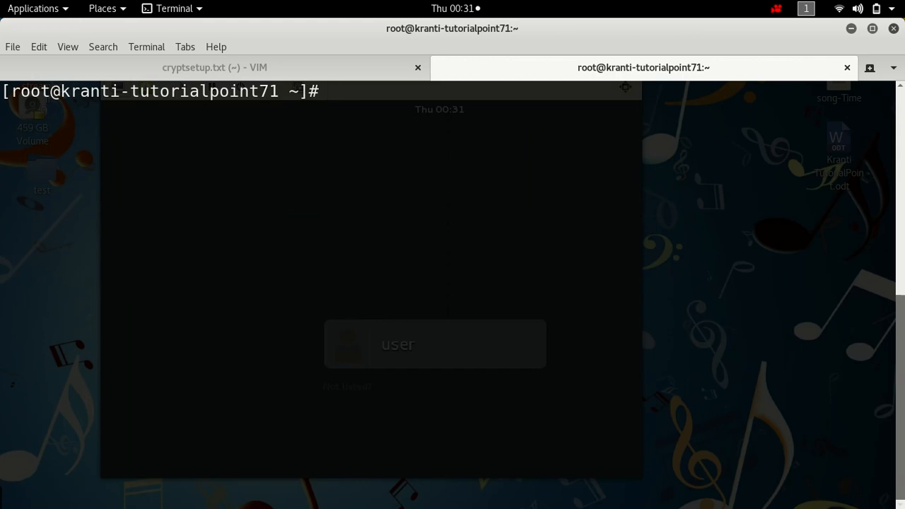
Step: Run cryptsetup luksOpen /dev/sda1 data and enter the passphrase to map it
text(l)
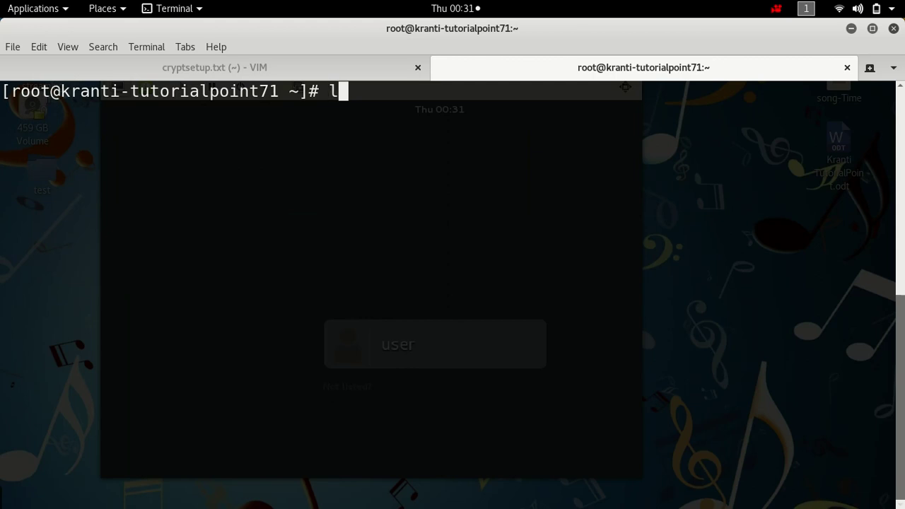
text(cryptsetup)
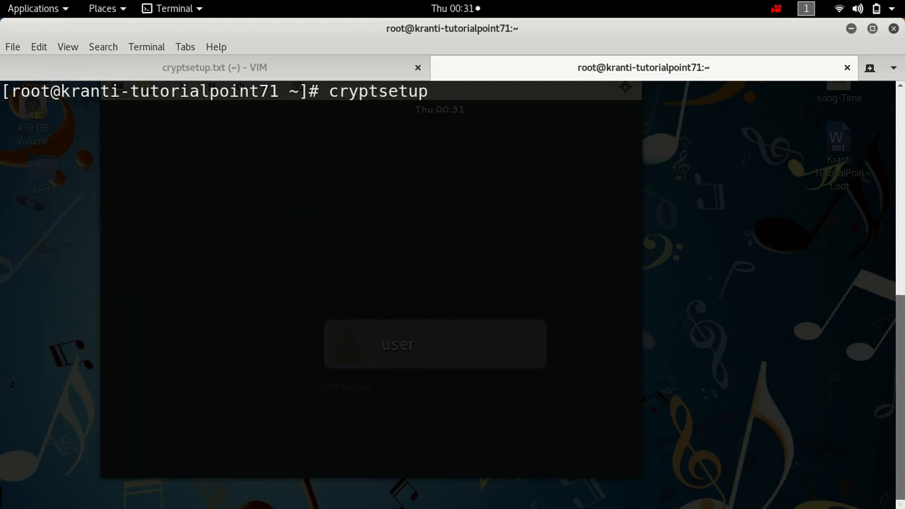
text(luksOpe)
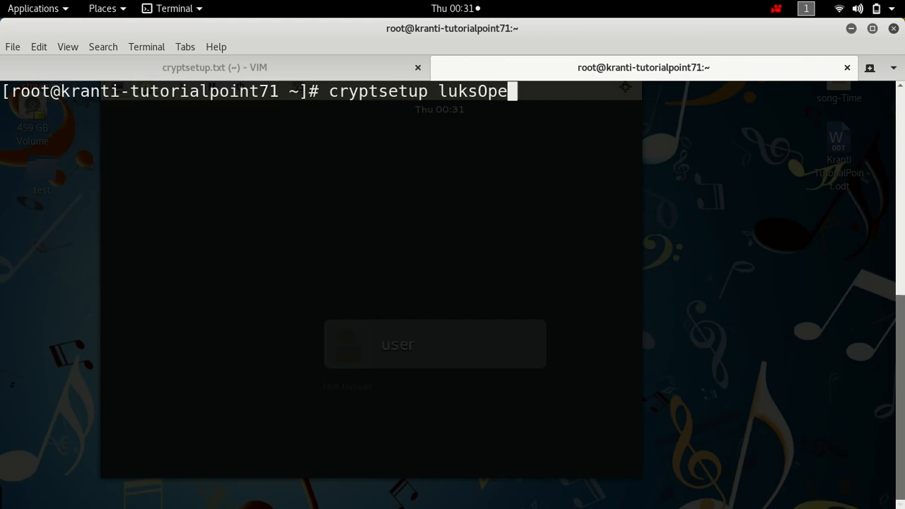
text(n)
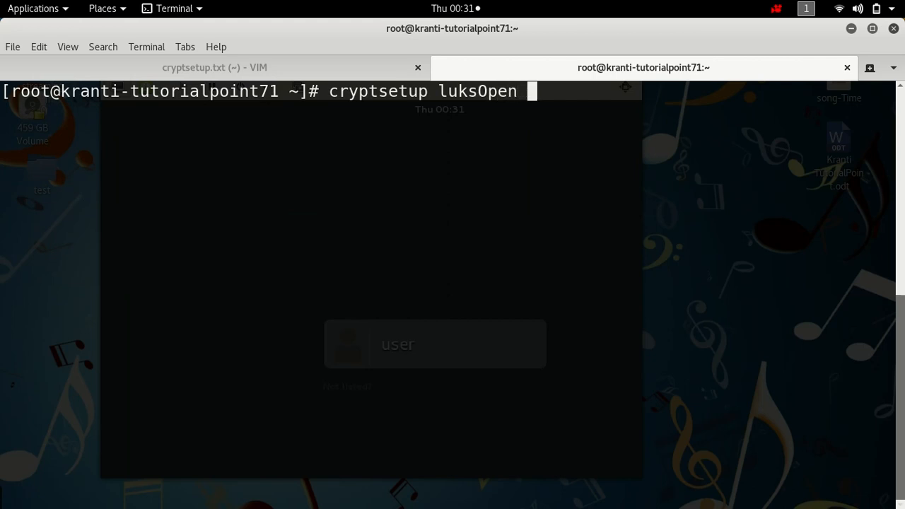
text(/D)
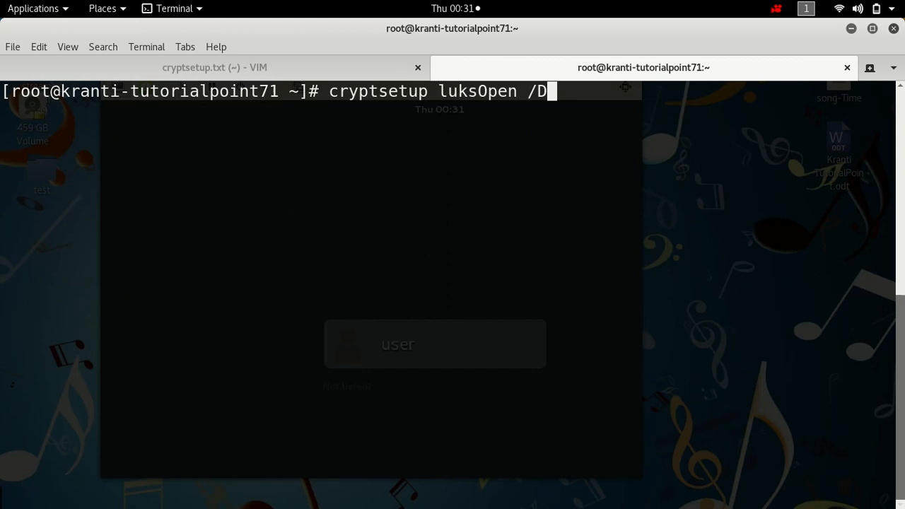
text(ea)
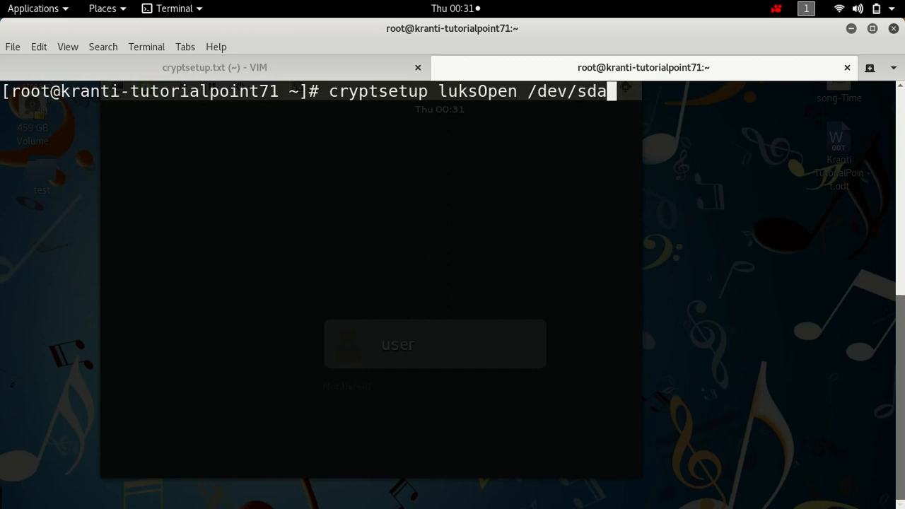
text(1 /)
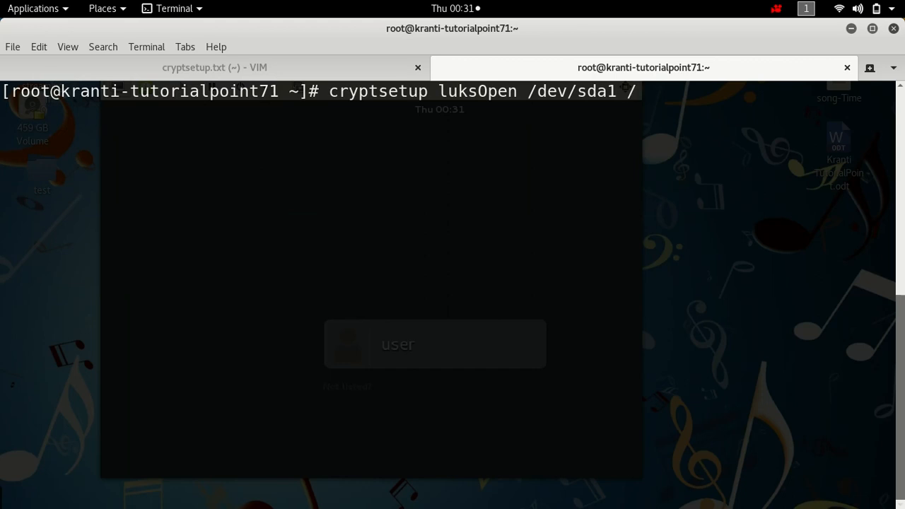
text(data)
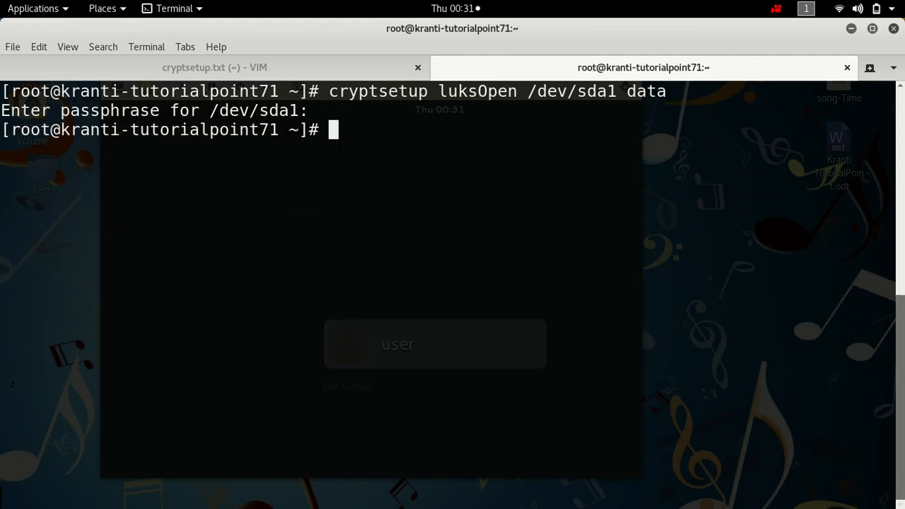
text(c)
text(/)
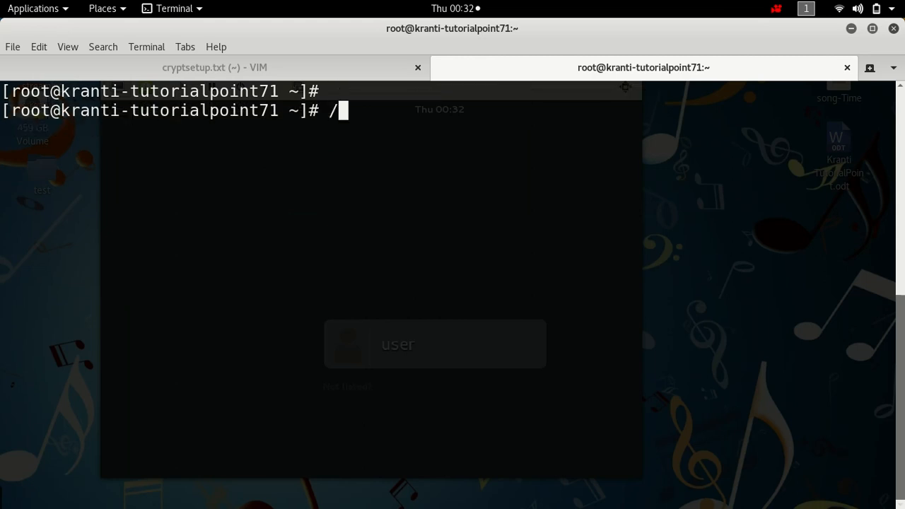
key(BackSpace)
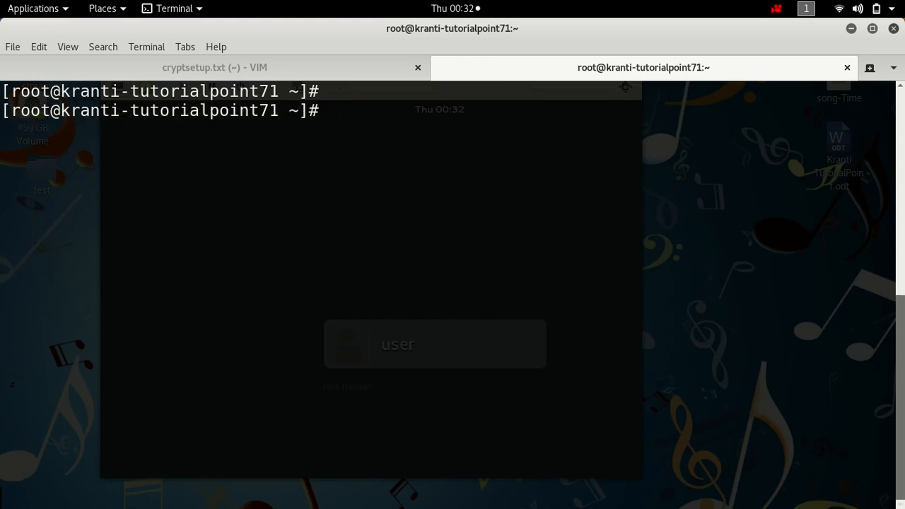
Step: List /dev/mapper showing data, and echo the luksFormat and luksOpen commands as comments
text(cd /dev/mapper/)
text(ls)
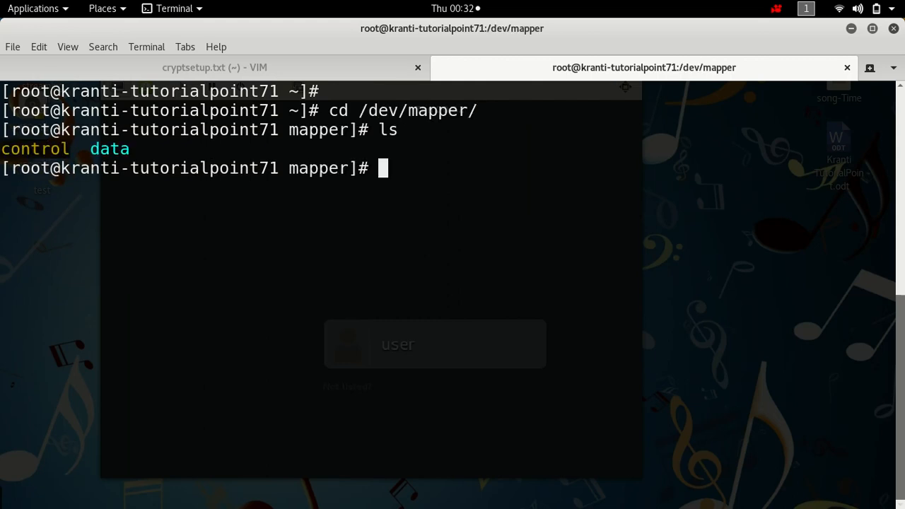
mouse_move(92, 150)
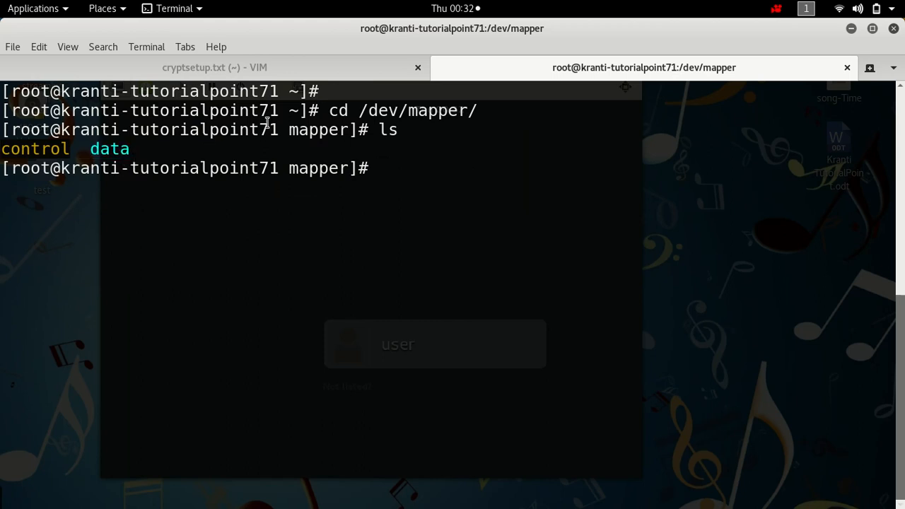
text(cryptsetup luksFormat /dev/sda1)
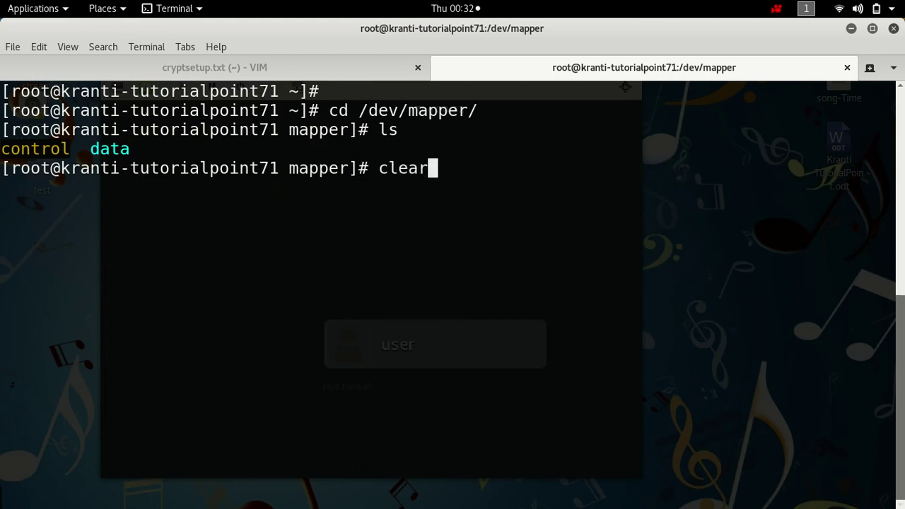
text(cryptsetup luksOpen /dev/sda1 data)
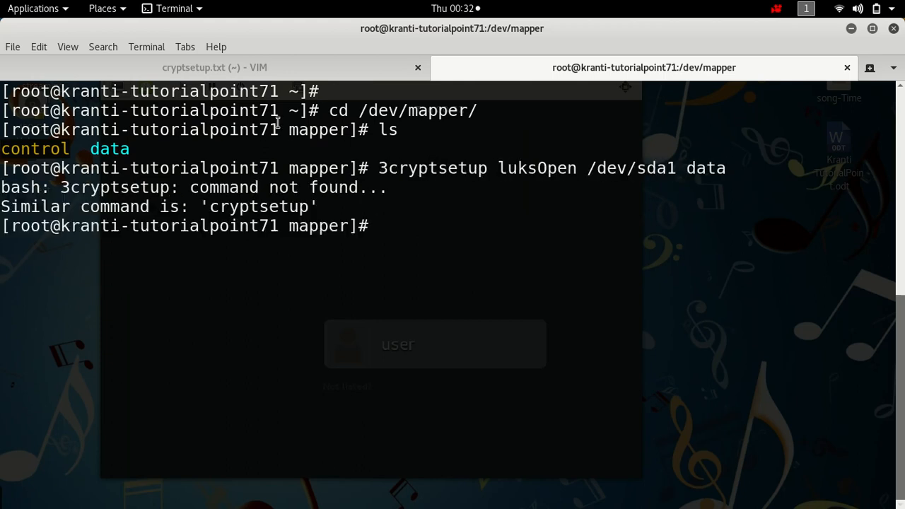
Step: Repeat the luksOpen comment and highlight its data name and /dev/sda1 device
text(cryptsetup luksOpen /dev/sda1 data)
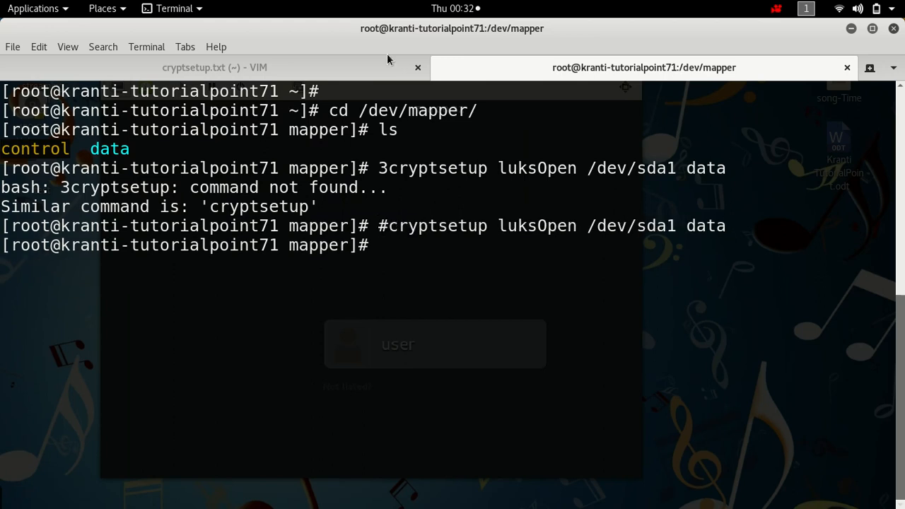
double_click(708, 226)
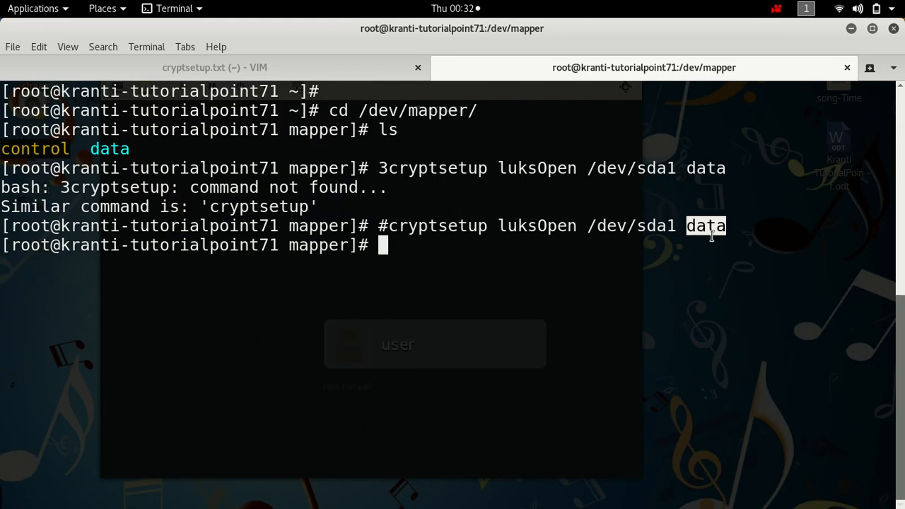
mouse_move(649, 218)
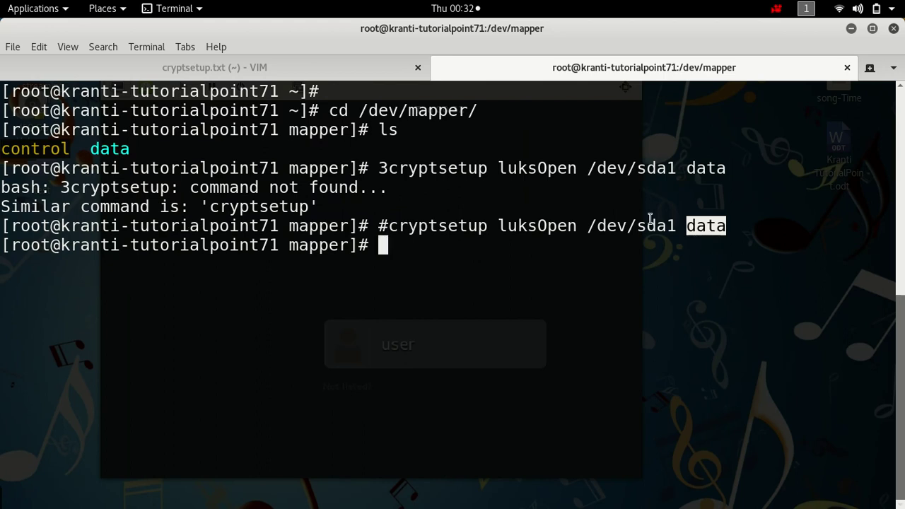
double_click(631, 226)
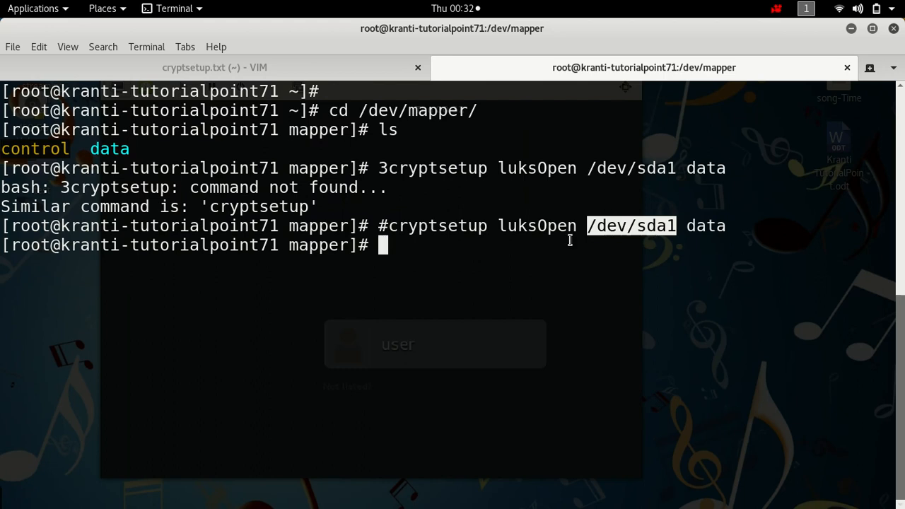
mouse_move(544, 218)
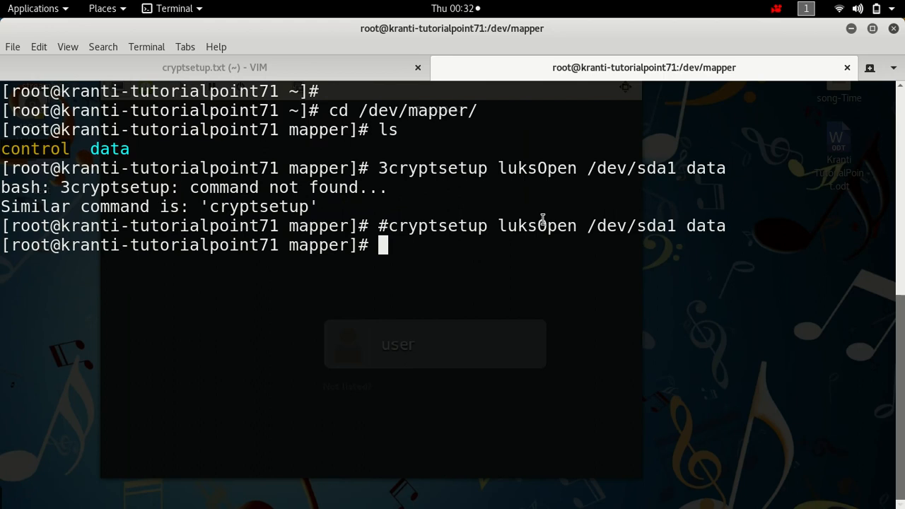
Step: Run mkfs -t ext4 /dev/mapper/data and clear the screen afterwards
text(m)
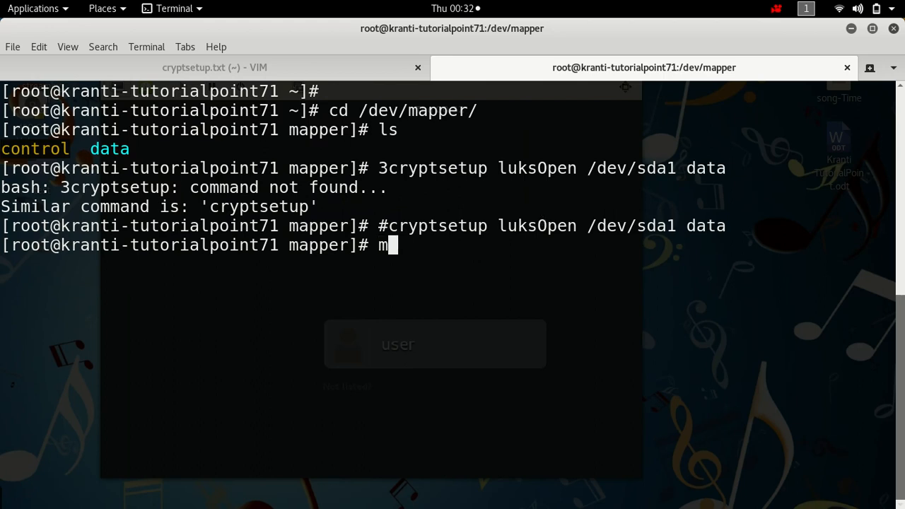
text(kfs -)
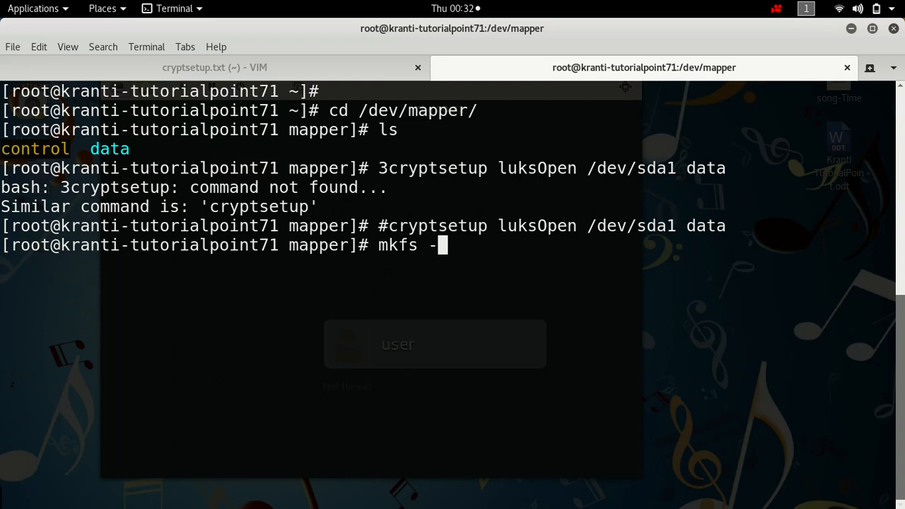
text(t e)
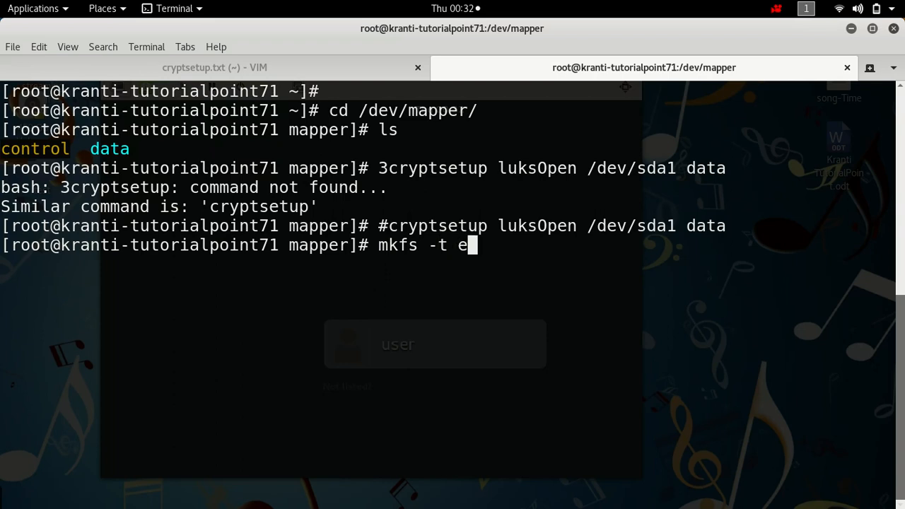
text(xt4)
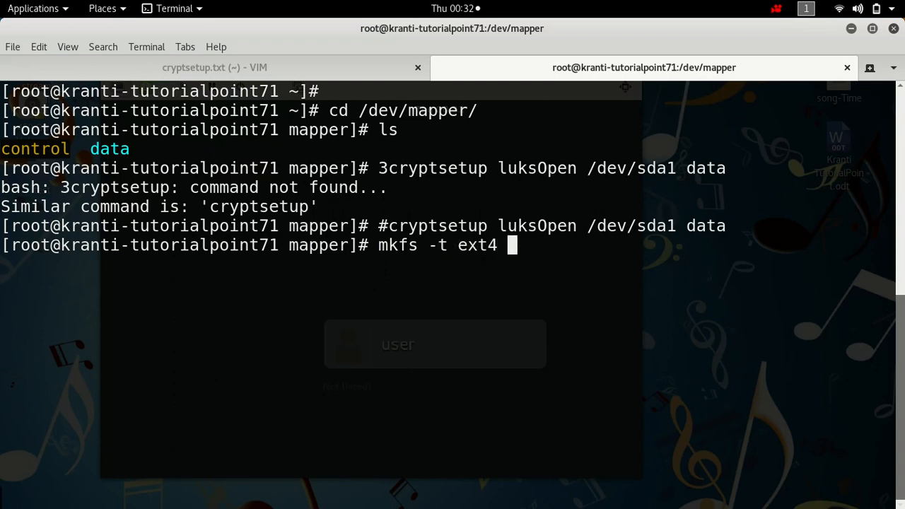
text(/dev/mapper/data)
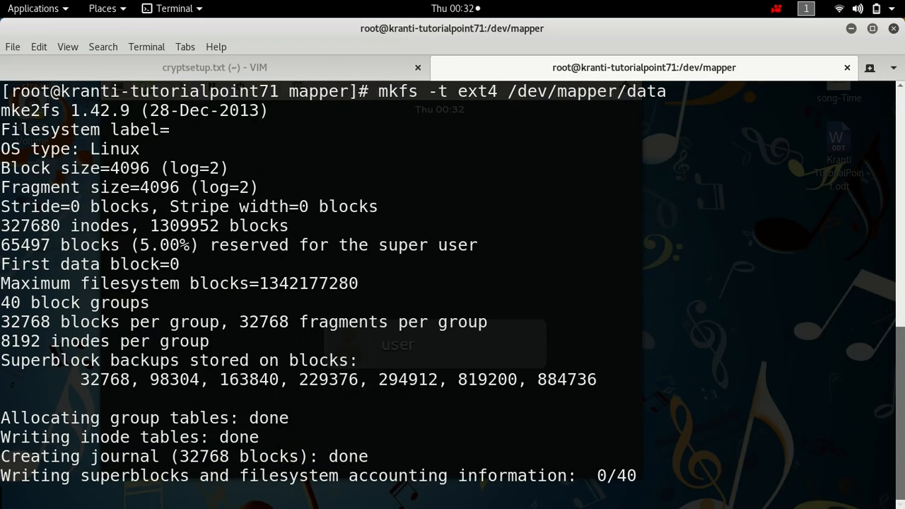
text(cl)
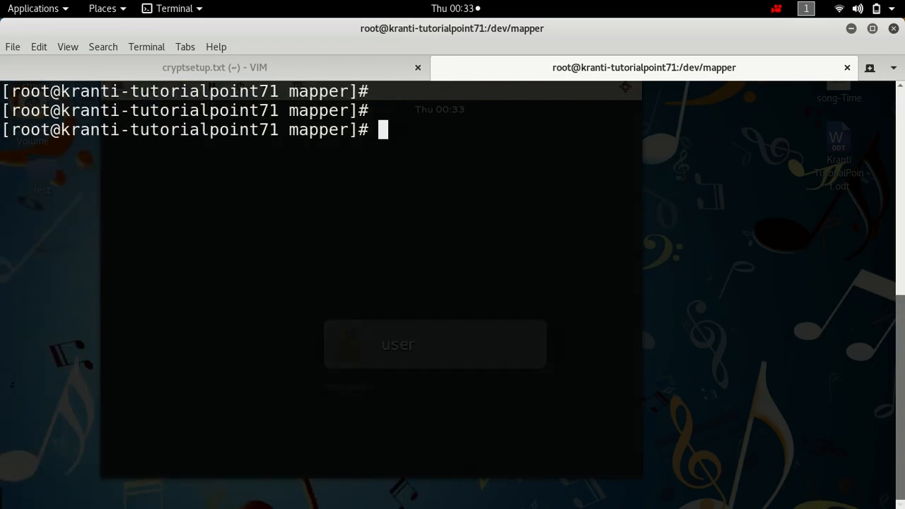
Step: Show the UUID of /dev/mapper/data with blkid and highlight it
text(bl)
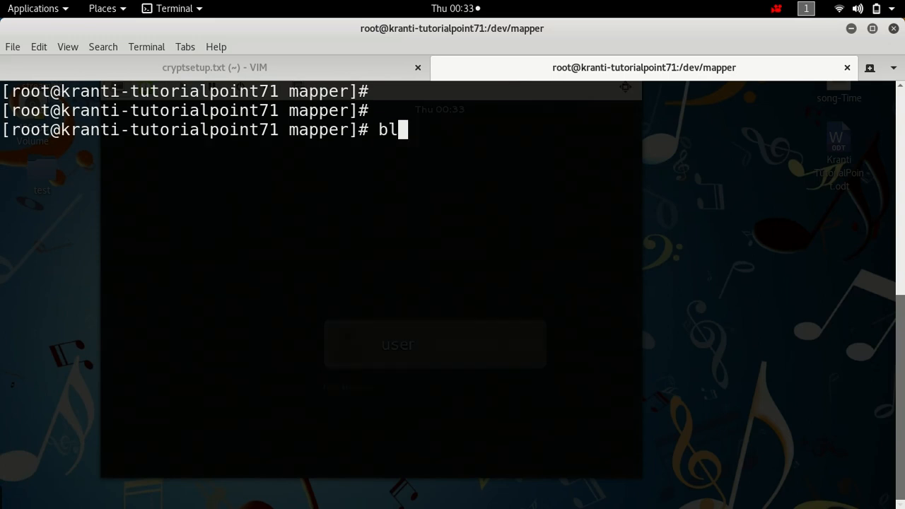
text(kid)
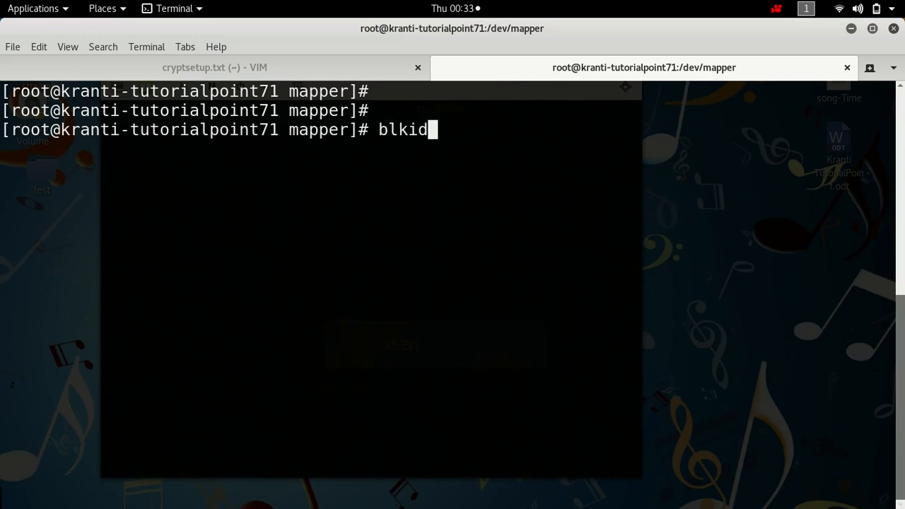
text(/dev/)
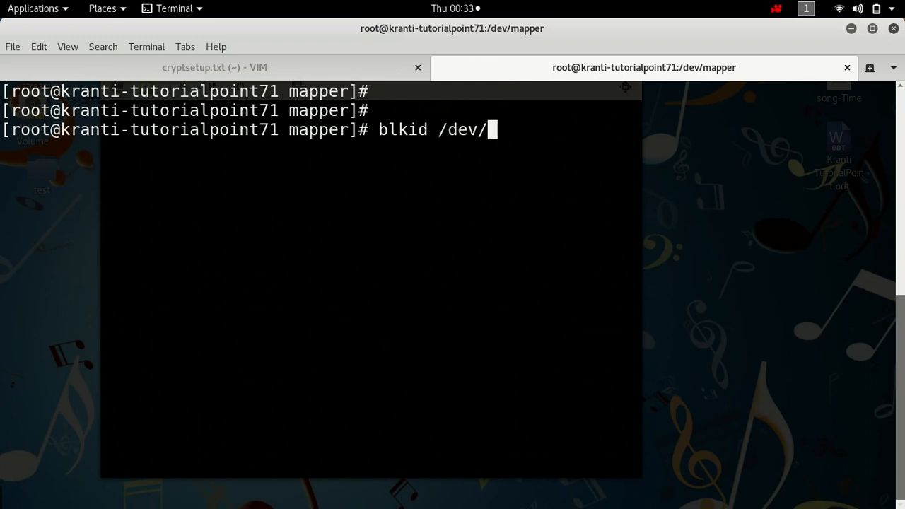
text(map)
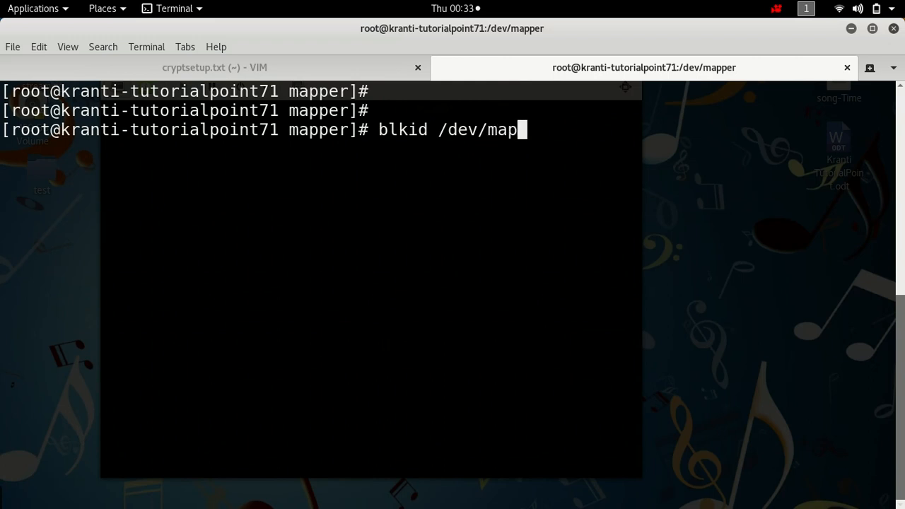
text(per/data)
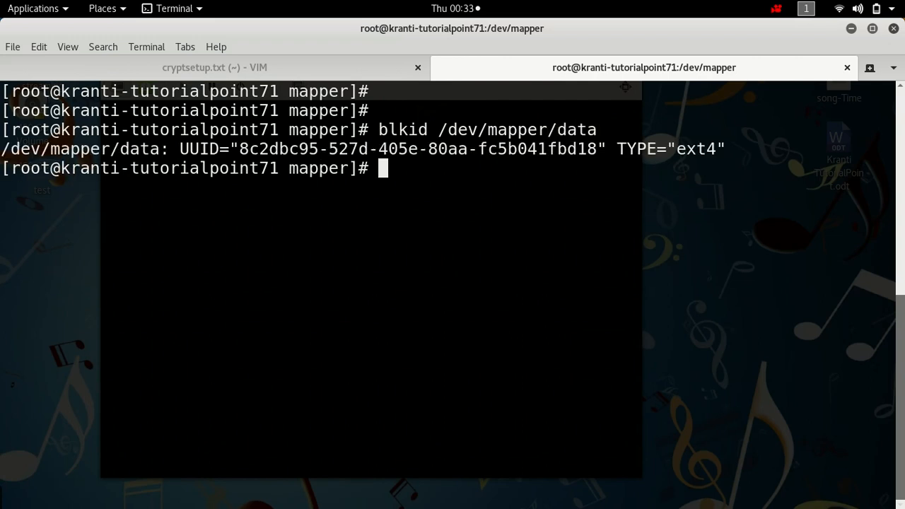
drag(204, 148, 357, 149)
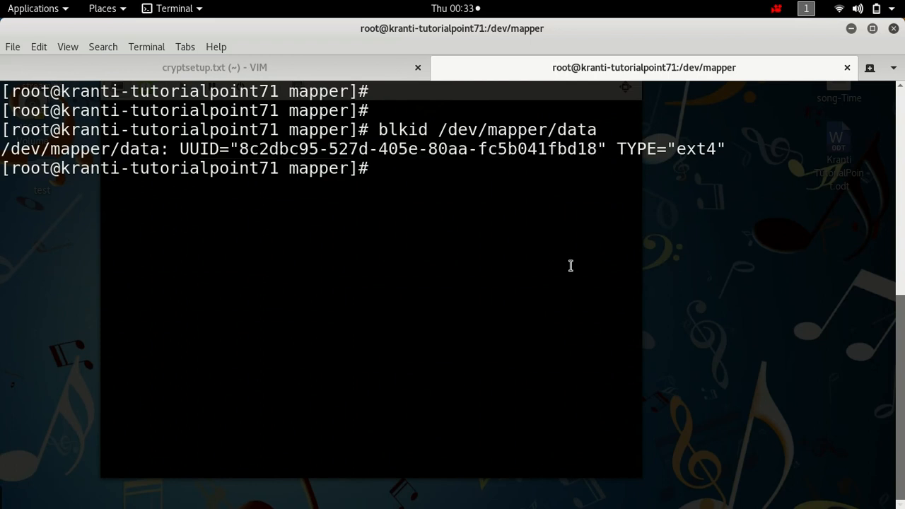
Step: Append the blkid output for /dev/mapper/data to /etc/fstab
text(blkid /dev/mapper/data)
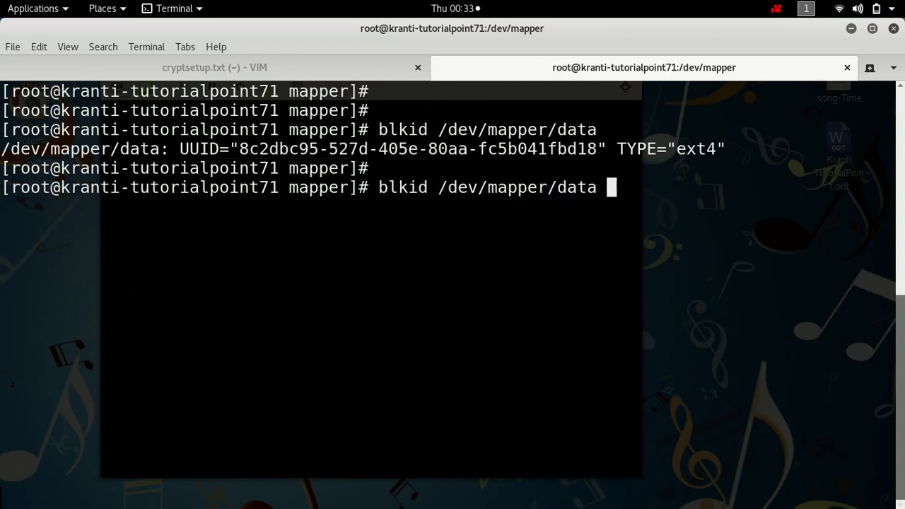
text(>> /)
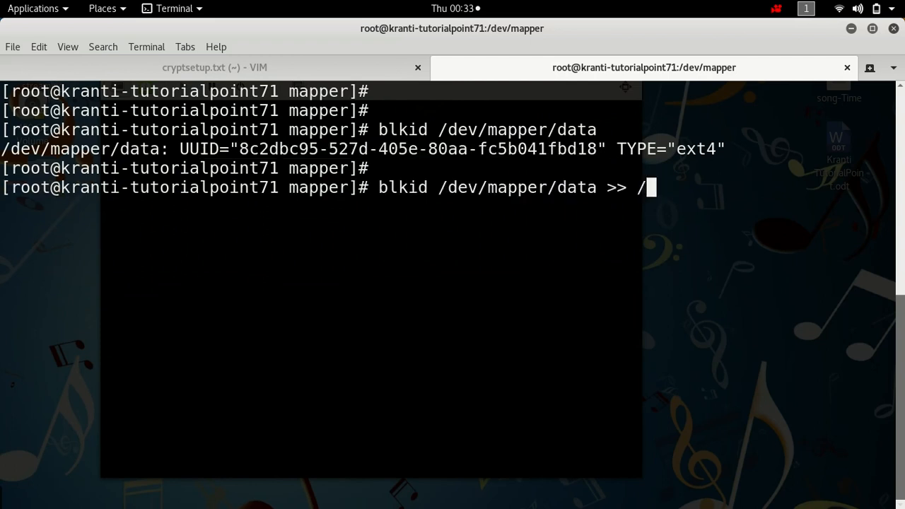
text(ets)
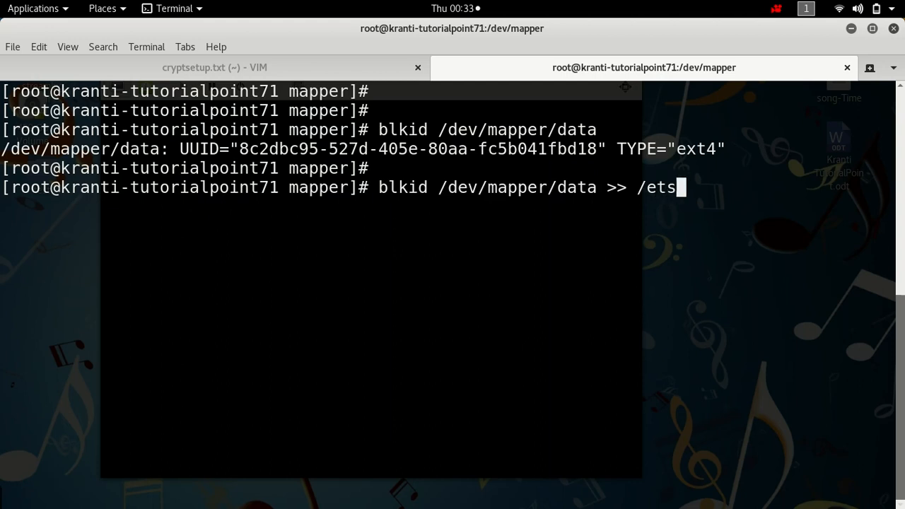
text(c/fstab)
text(vim /e)
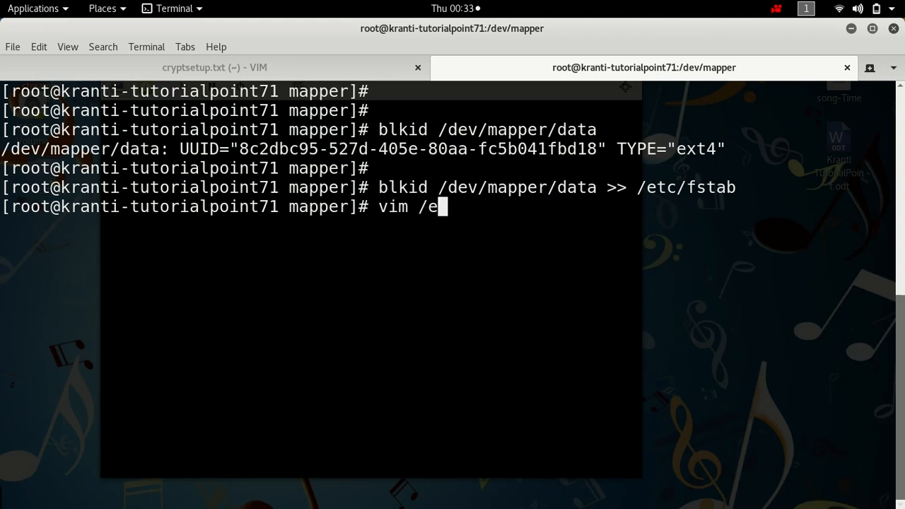
Step: Open /etc/fstab in Vim and insert the /secret mount point on the appended line
text(tc/f)
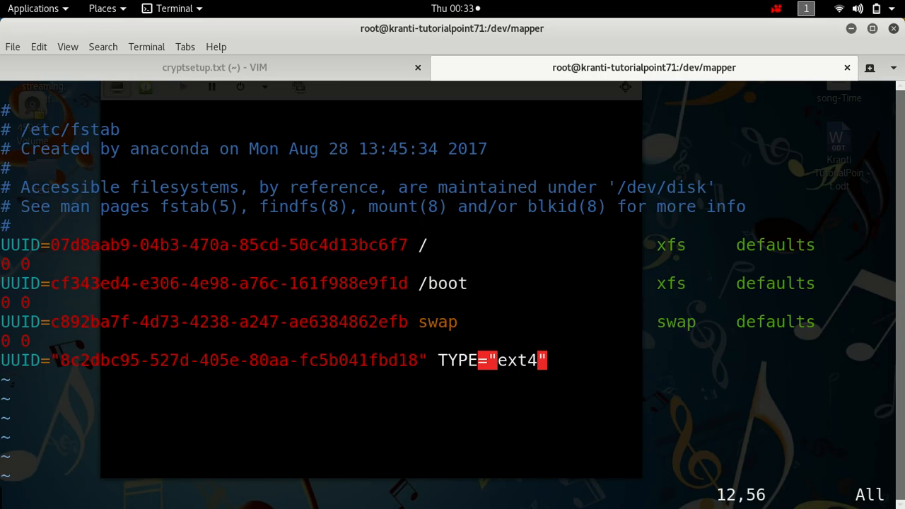
key(BackSpace)
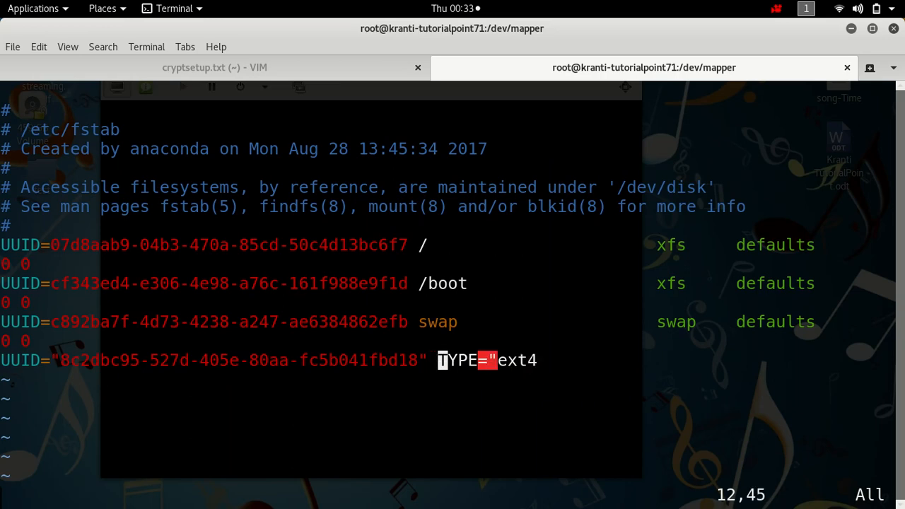
text(/se)
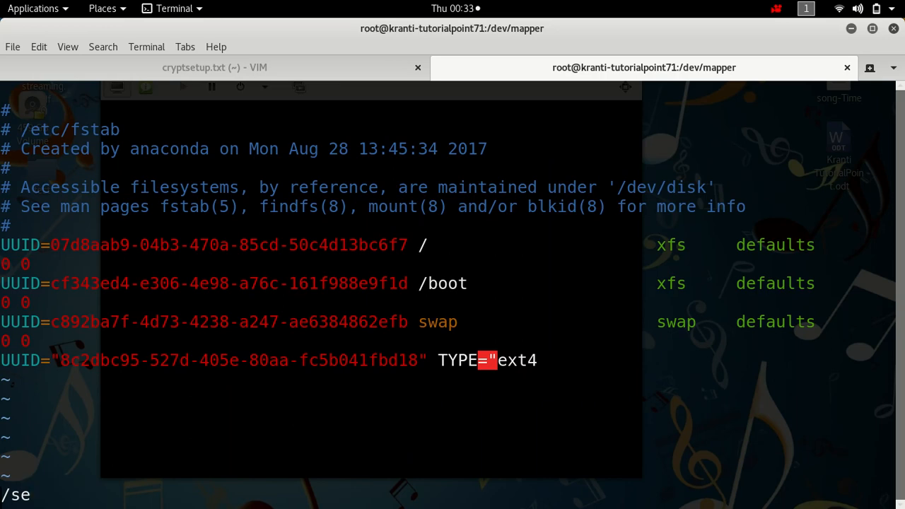
key(i)
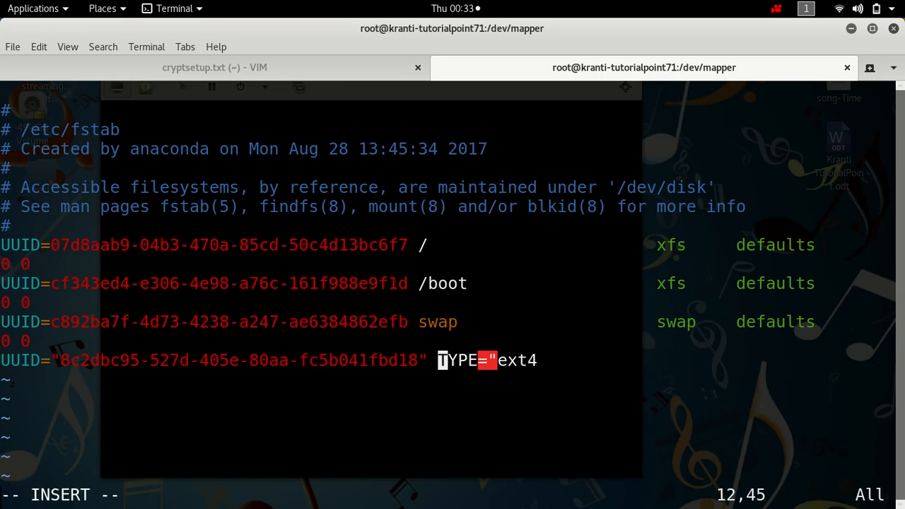
text(/s)
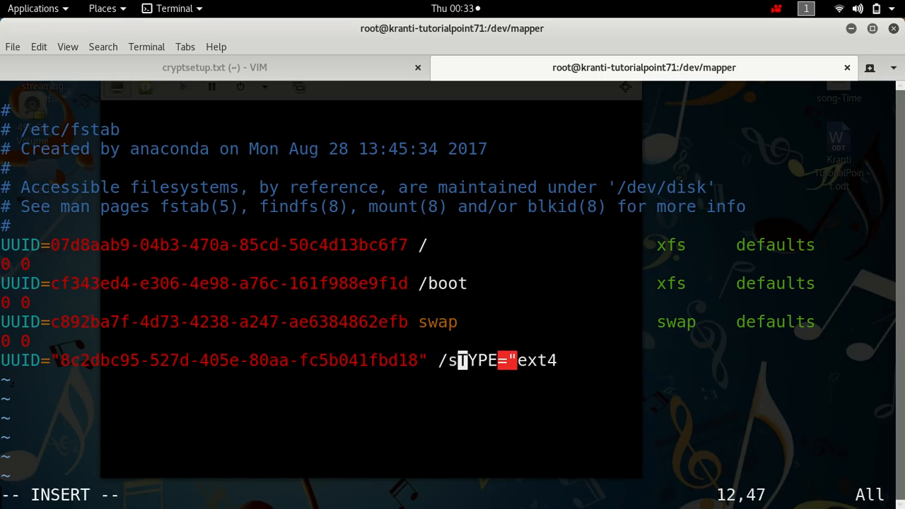
text(ecret)
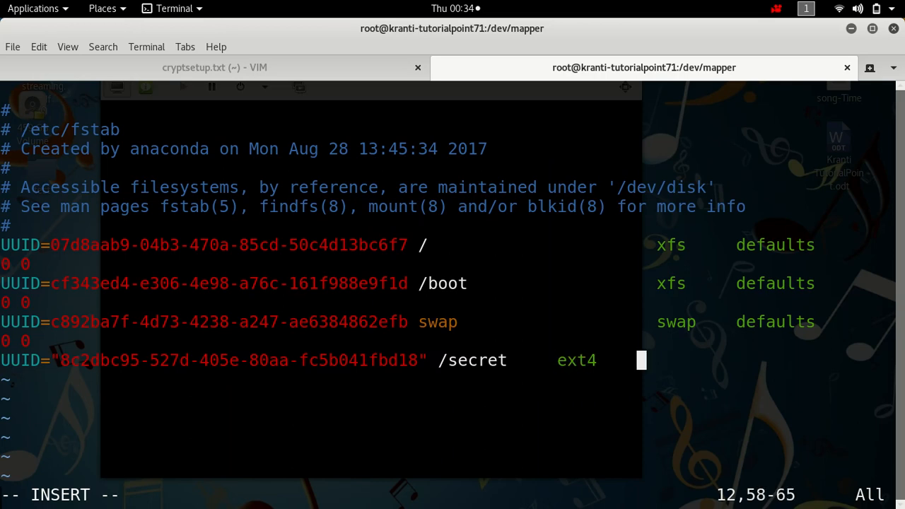
Step: Complete the entry with ext4 defaults 0 0 and save the file
text(ex)
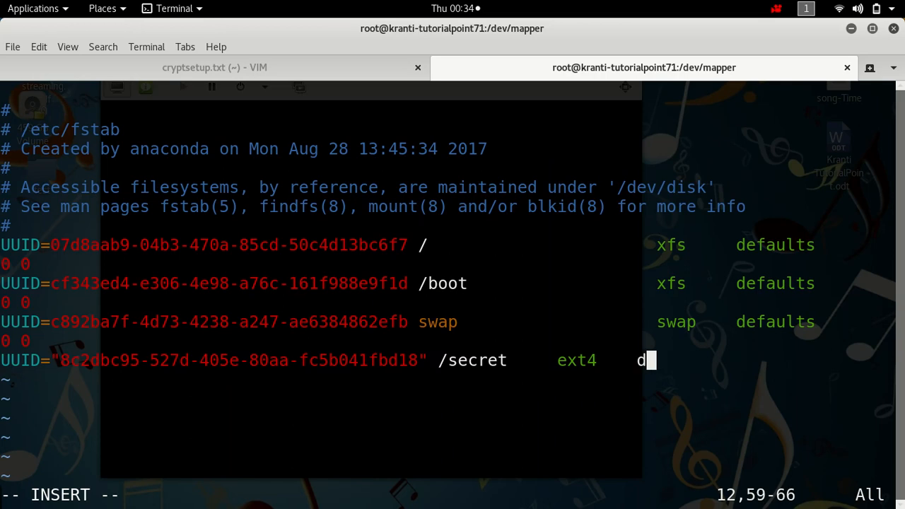
text(efaul)
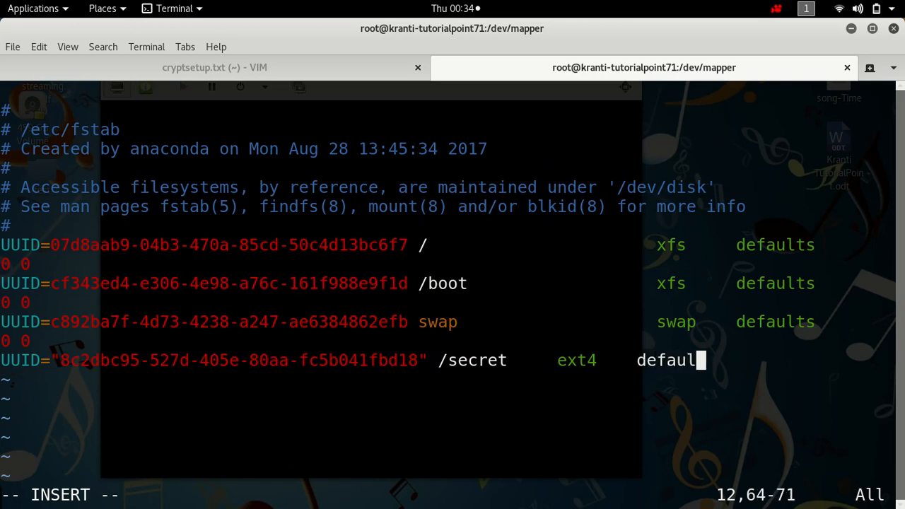
text(ts 0)
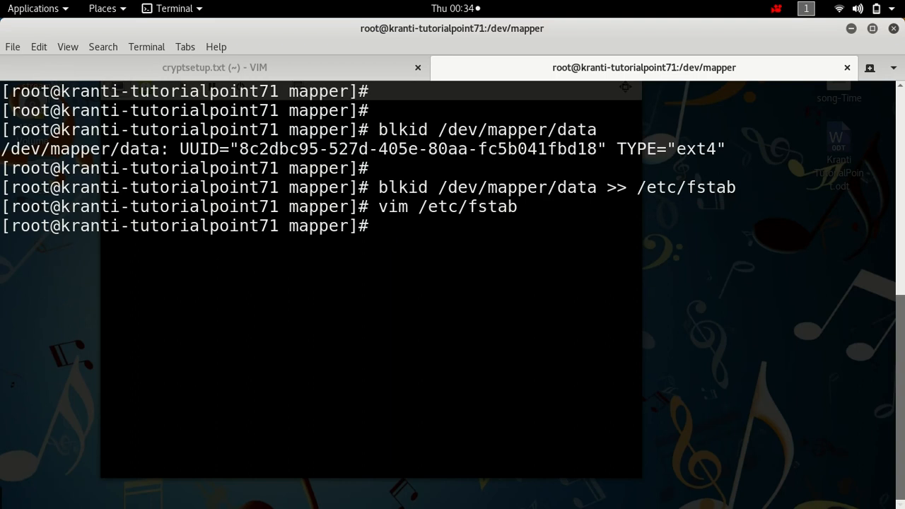
Step: Mount /dev/mapper/data at /secret/ and change into that directory
text(umou)
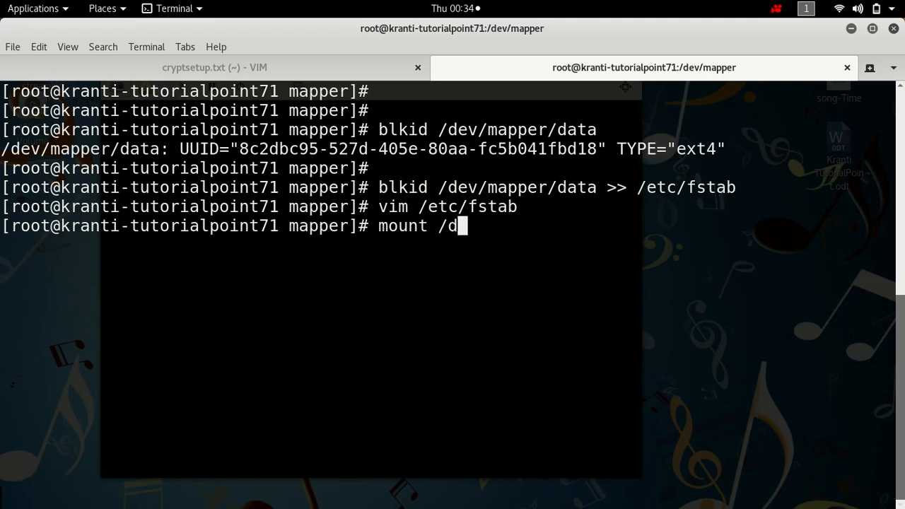
text(ev/mapper/)
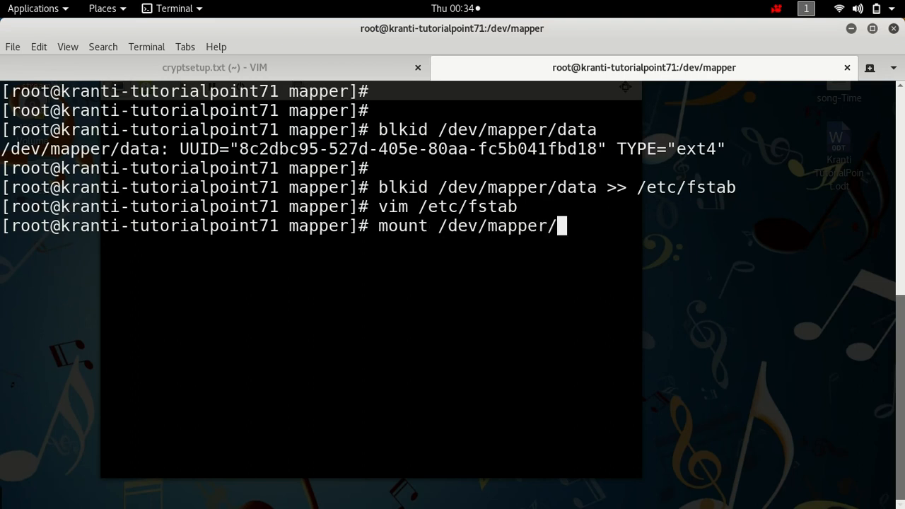
text(data /secret/)
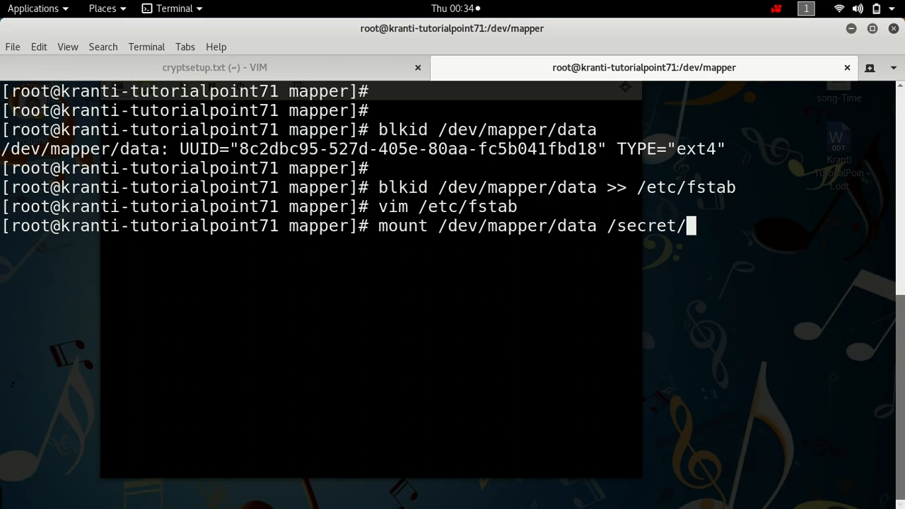
text(cd)
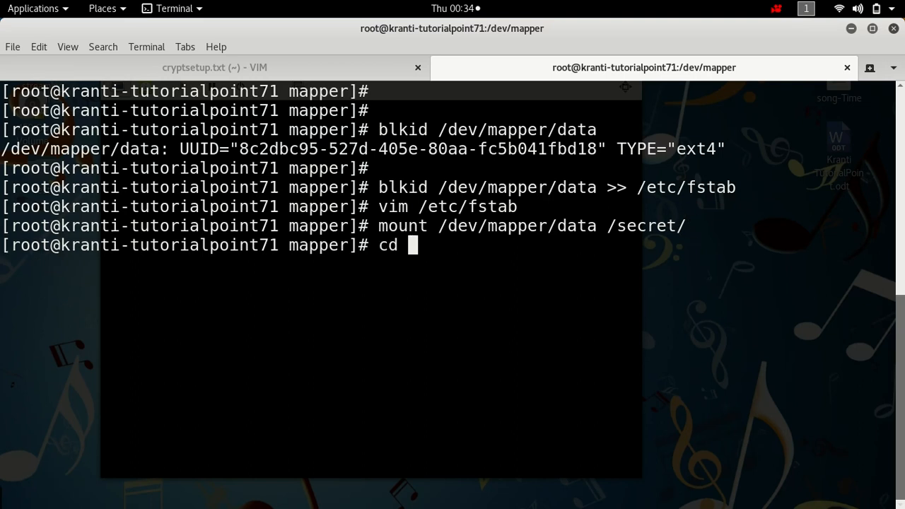
text(/secret/)
text(ls)
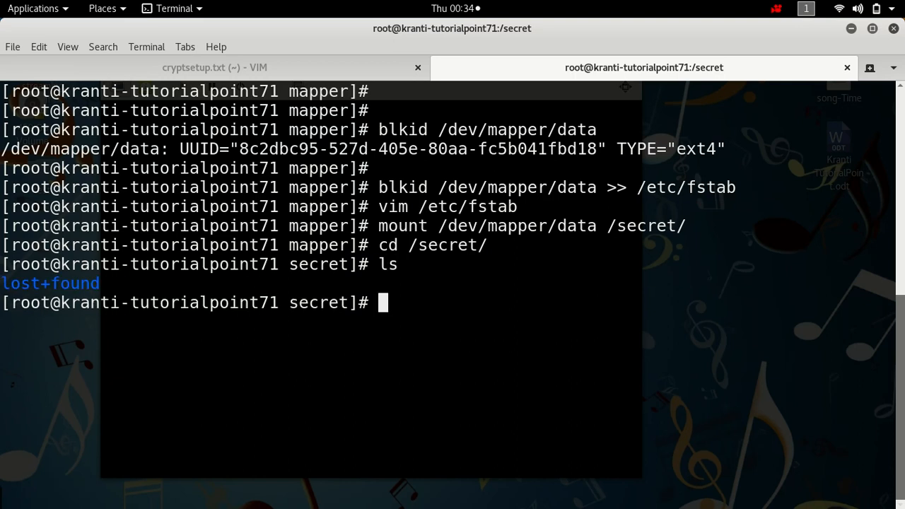
Step: Create empty files hello and world and confirm them with a long listing
text(t)
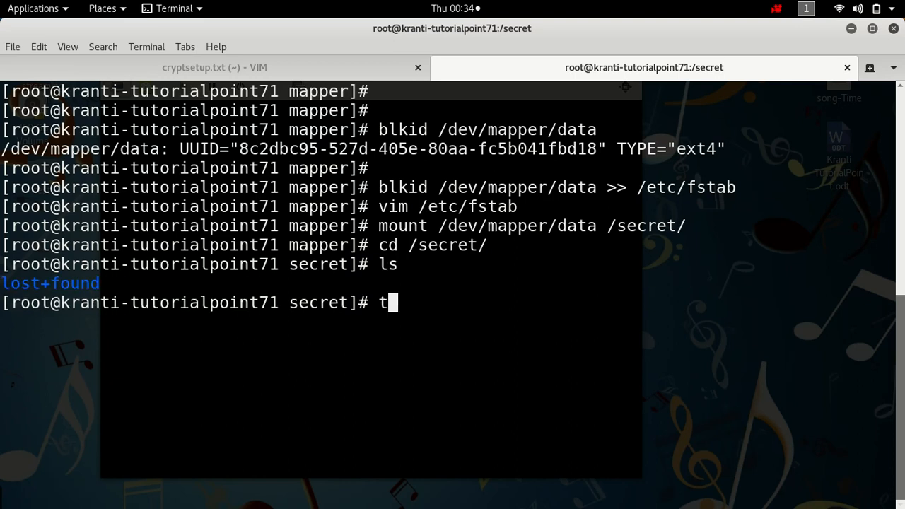
text(ouch hel)
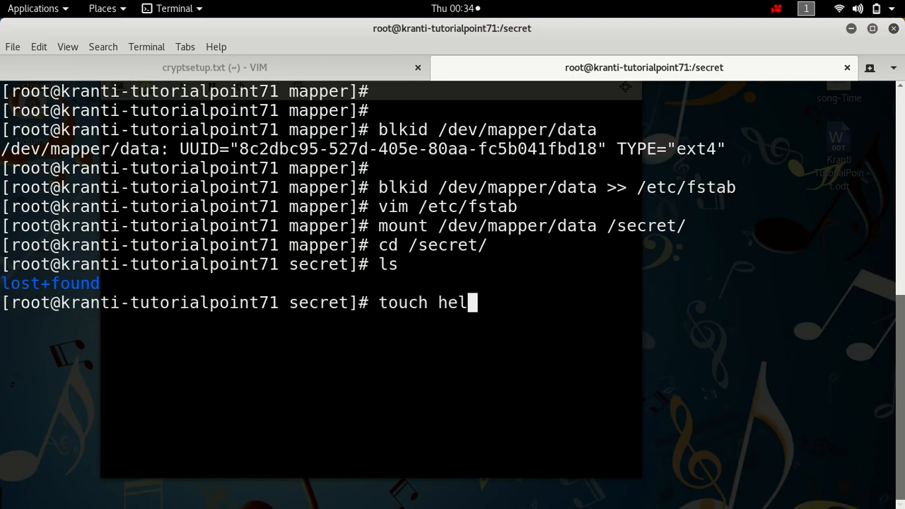
text(lo world)
text(ls)
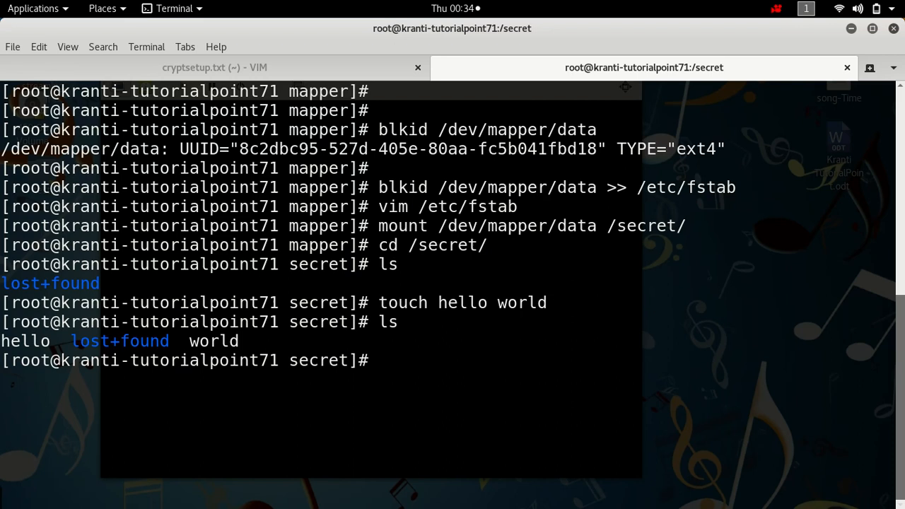
text(l)
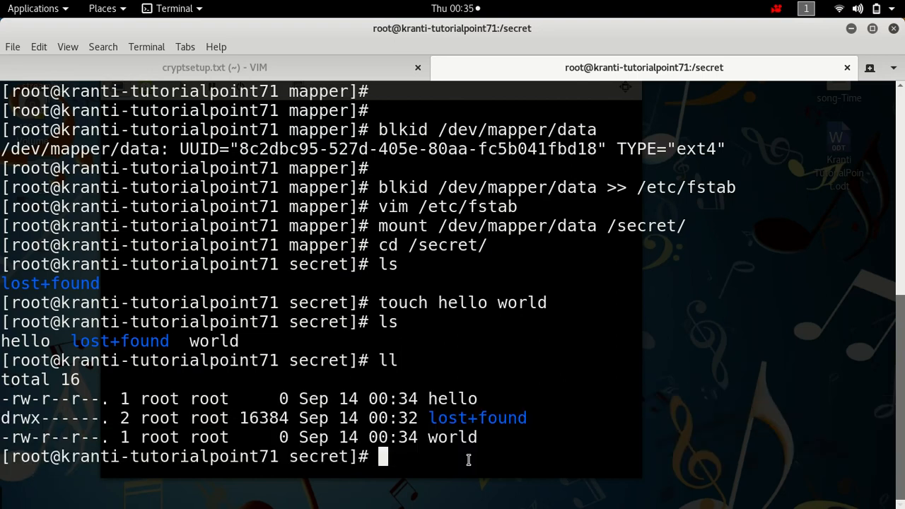
mouse_move(529, 387)
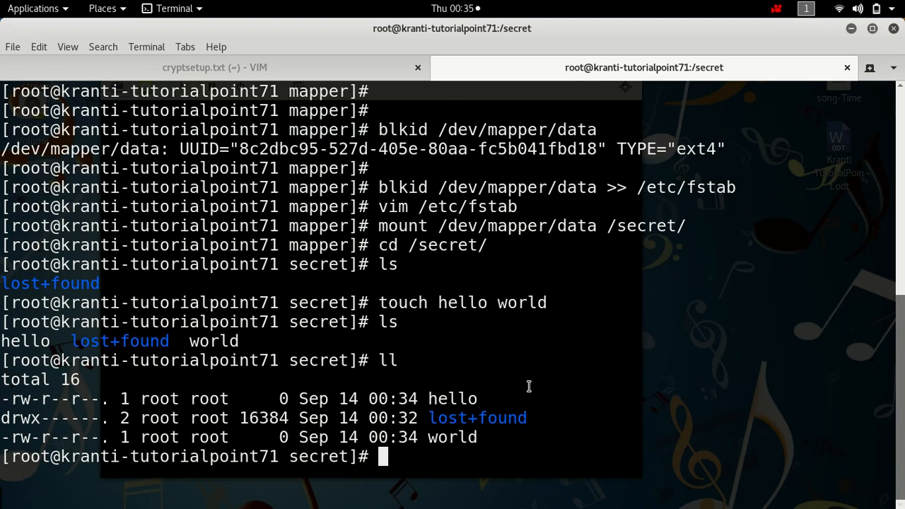
Step: Retry umount /secret/ from the home directory after the busy failure, then clear the screen
text(umo)
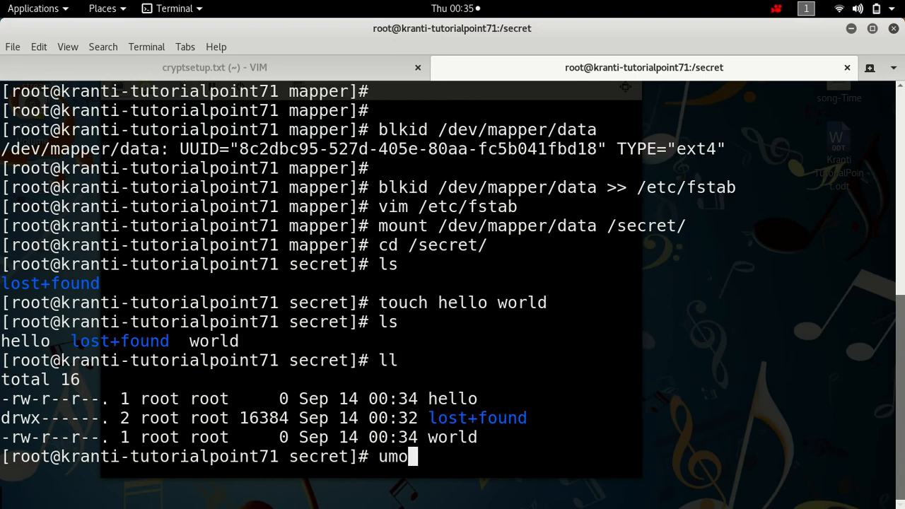
text(unt /secret/)
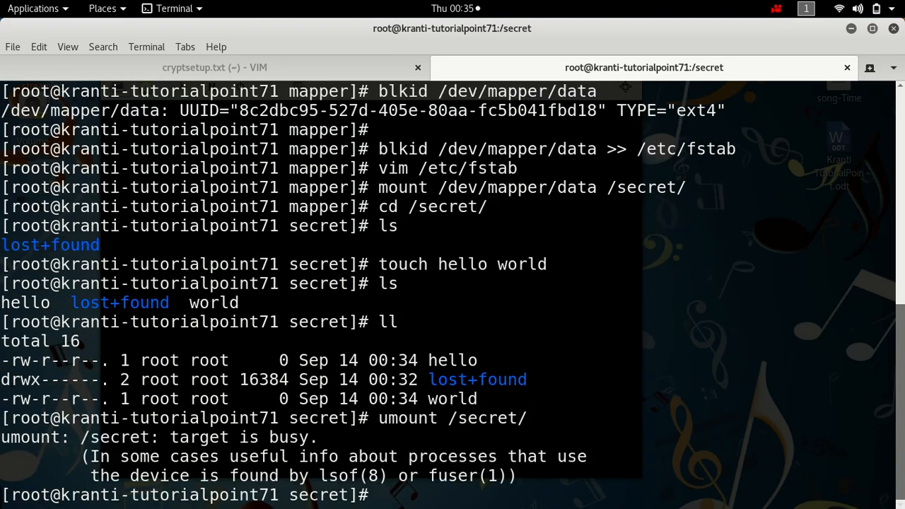
text(um)
text(cd)
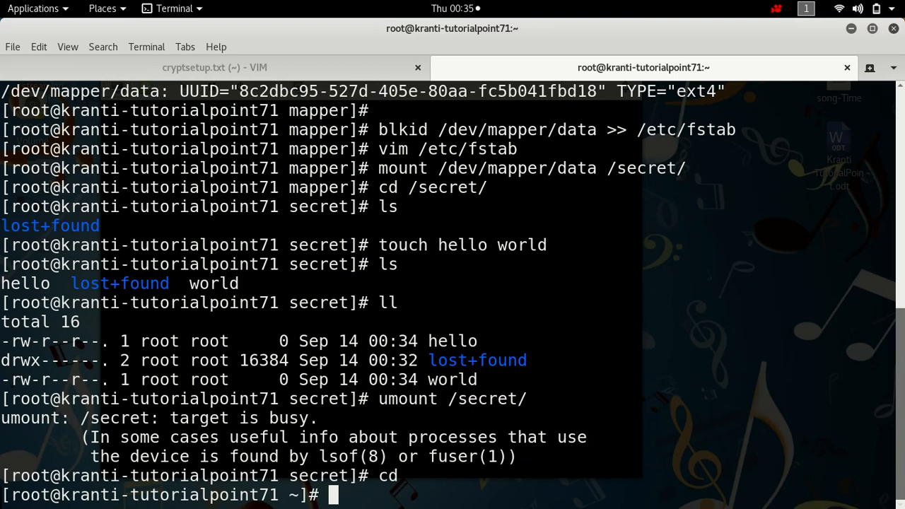
text(ump)
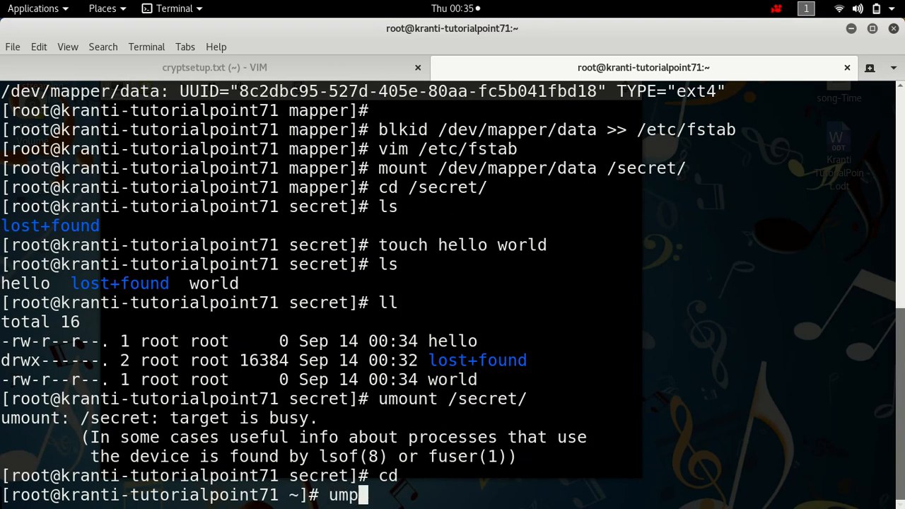
text(ount)
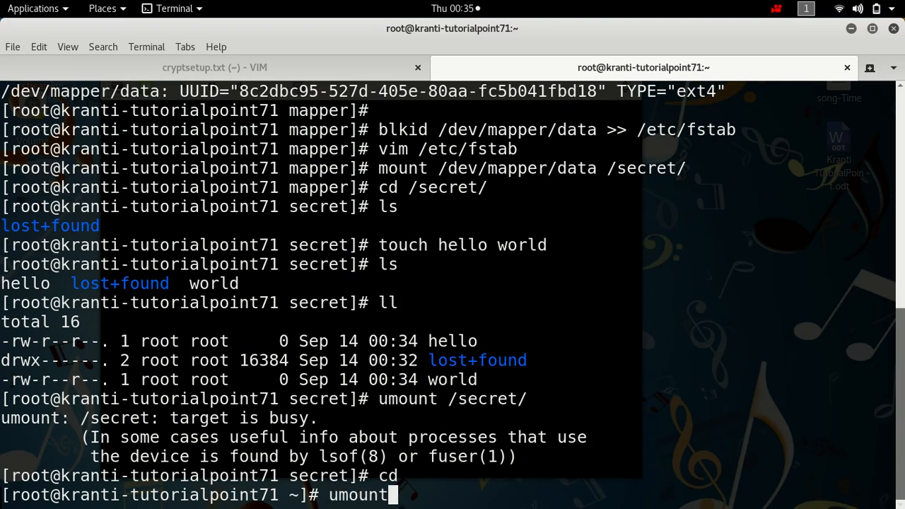
text(/secret/)
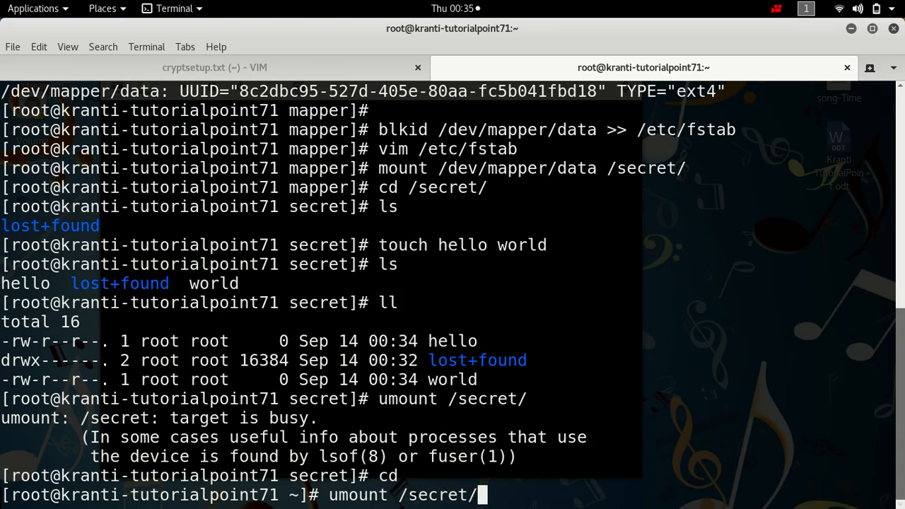
key(Return)
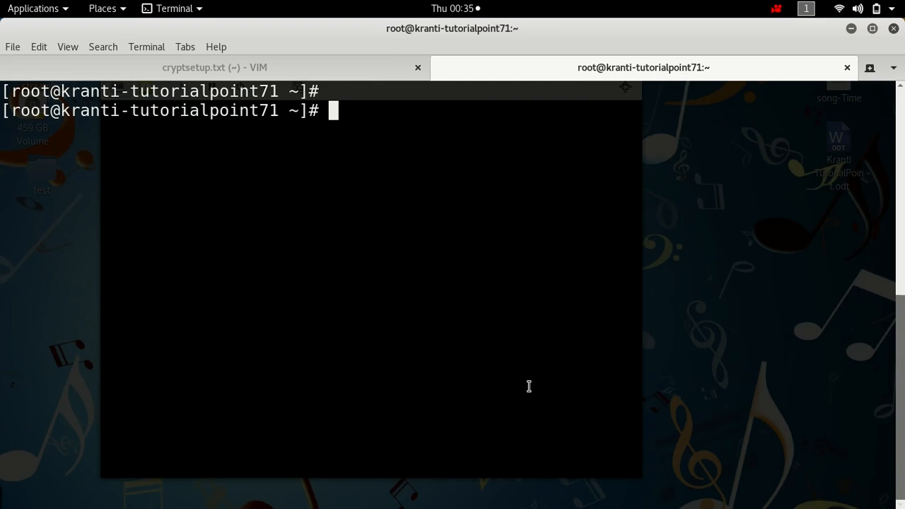
Step: Close the data mapping with cryptsetup luksClose and confirm via df -hT that /secret is unmounted
text(c)
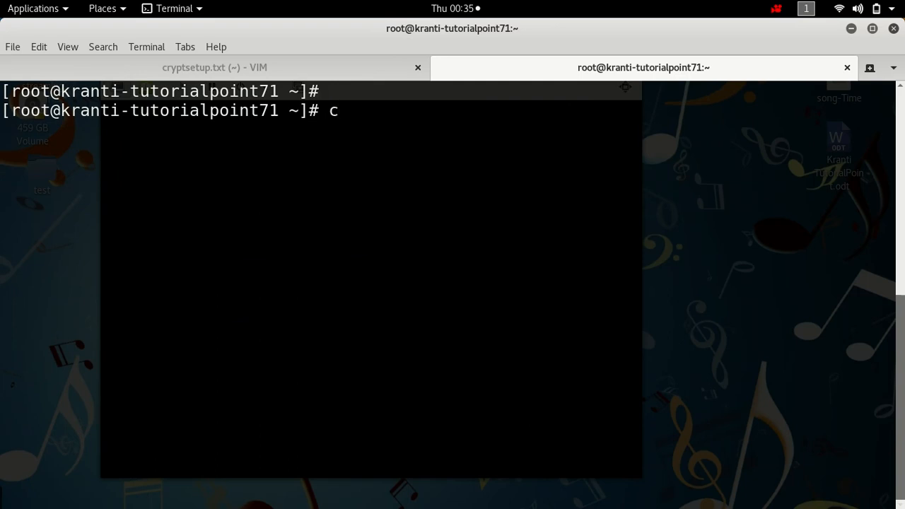
text(ryptsetup luksClos)
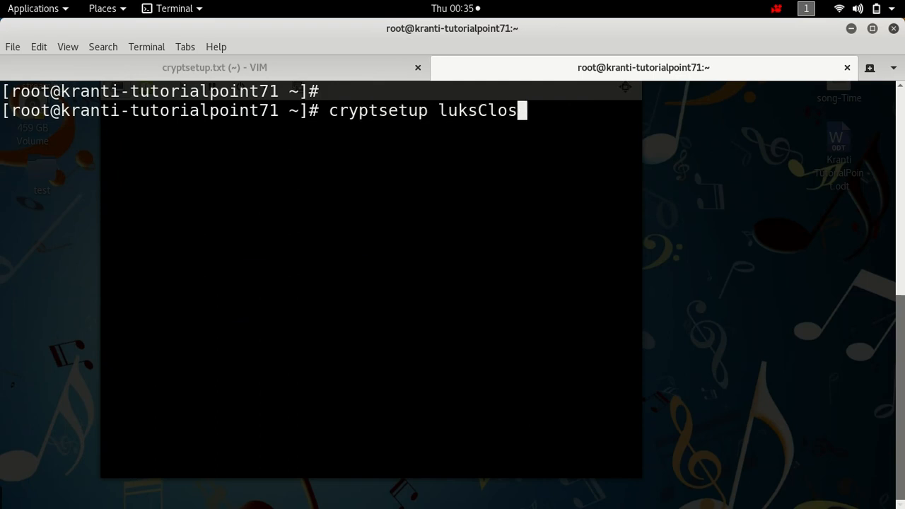
text(e)
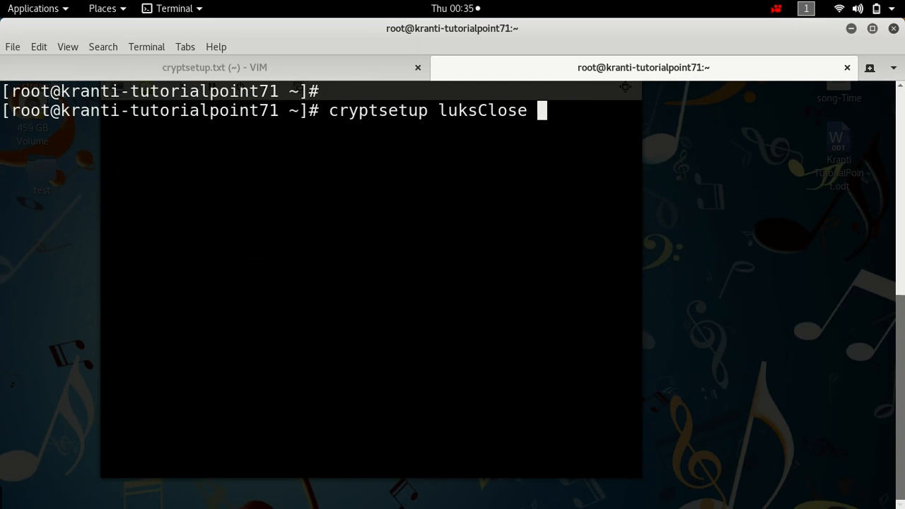
text(/dev/m)
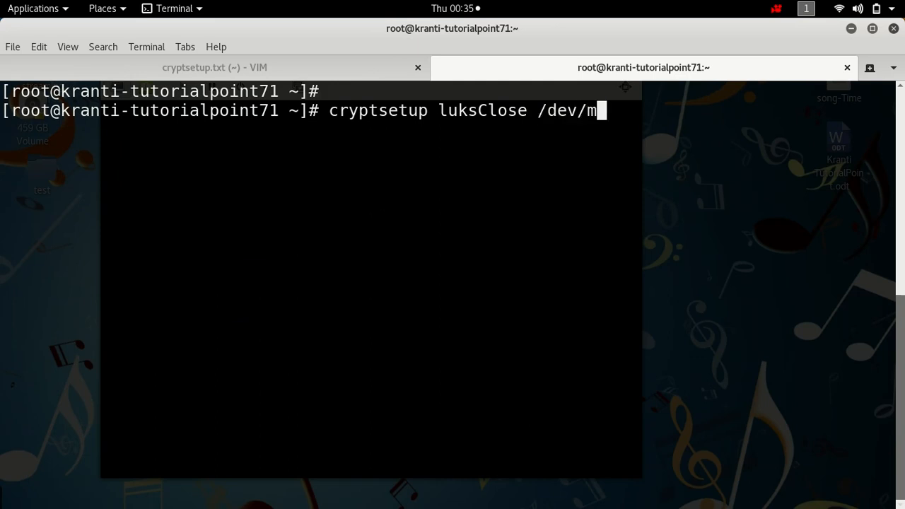
text(apper/sec)
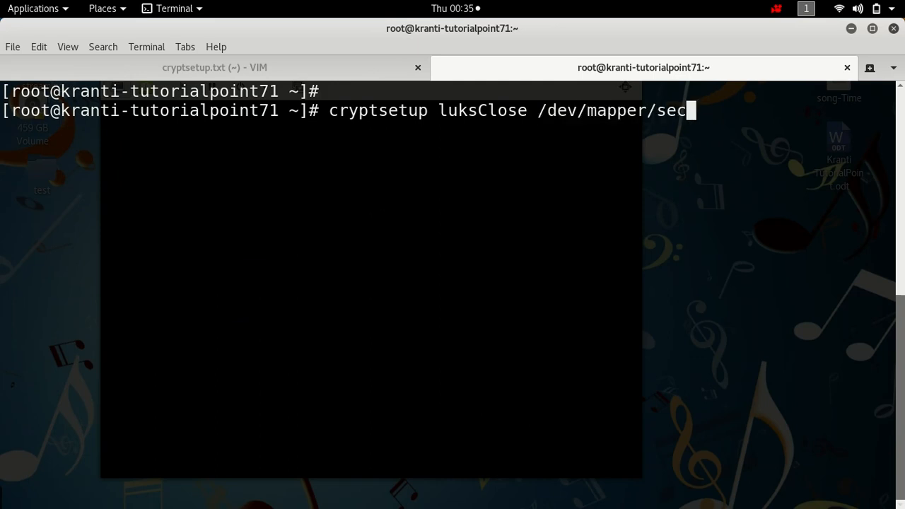
key(BackSpace)
text(data)
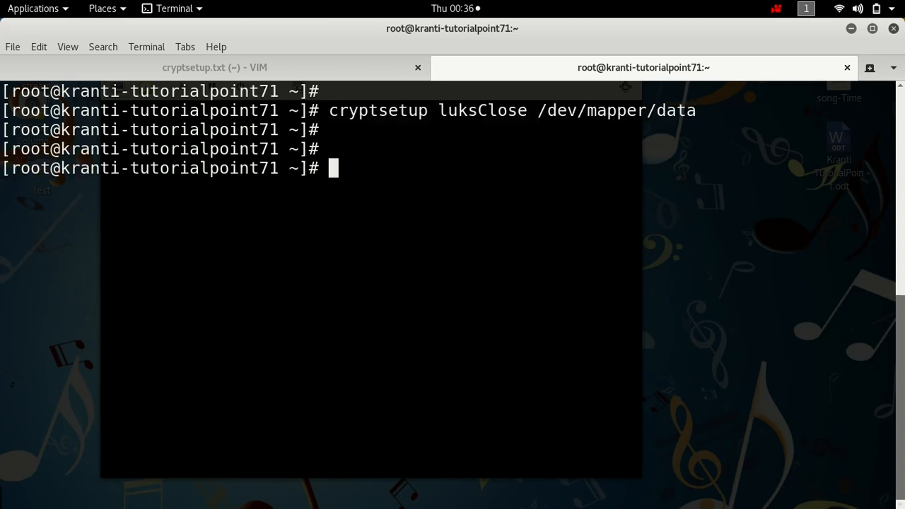
text(df -hT)
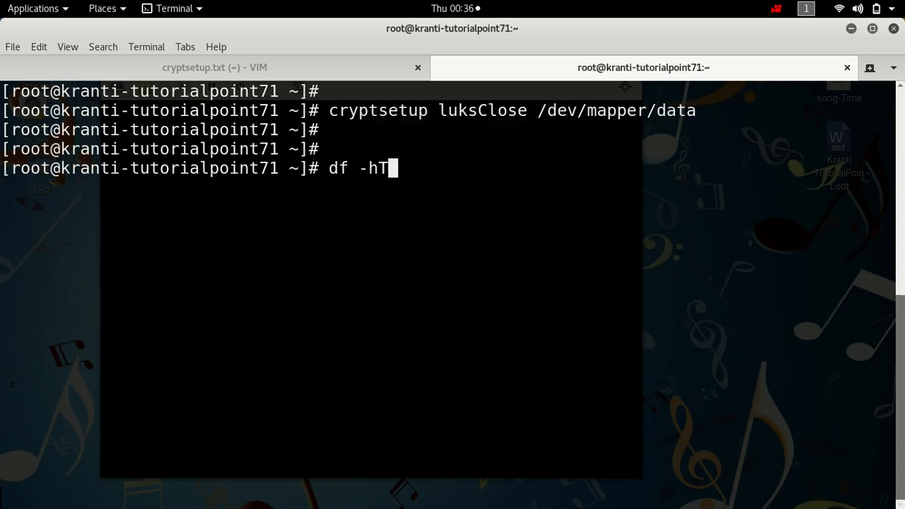
key(Return)
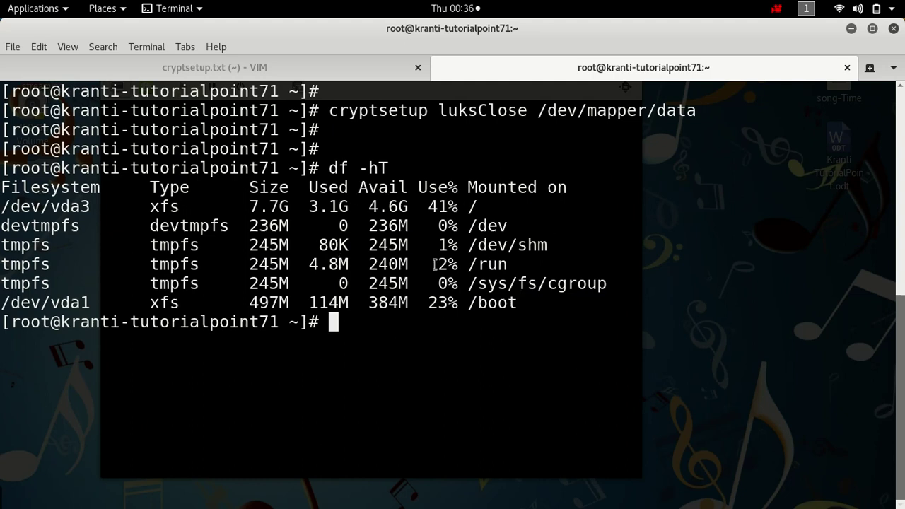
Step: Edit the recalled command into cryptsetup luksOpen /dev/sda1 data, run it and supply the passphrase
text(cryptsetup luksClose /dev/mapper/data)
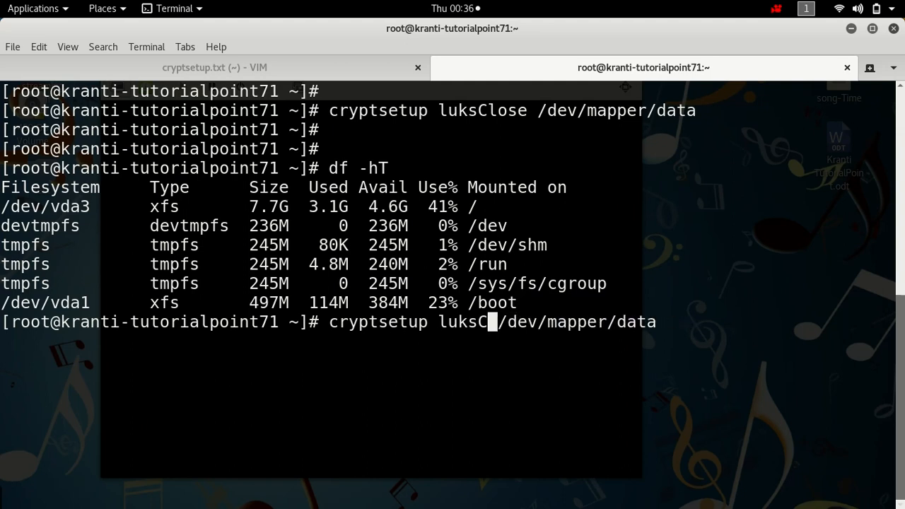
key(BackSpace)
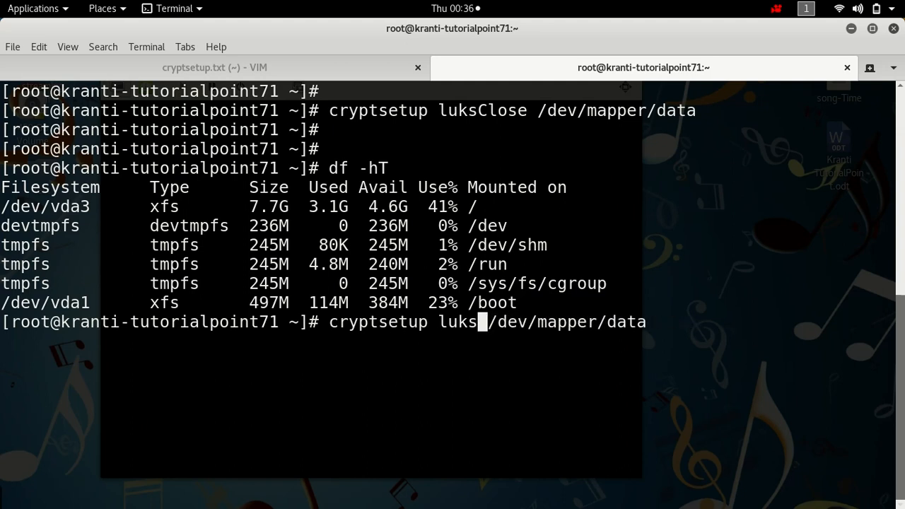
text(Open)
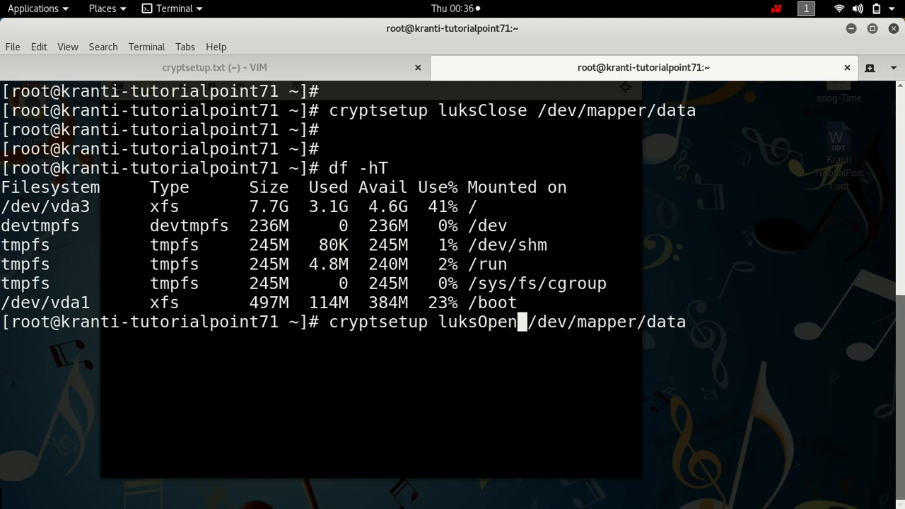
text(" ")
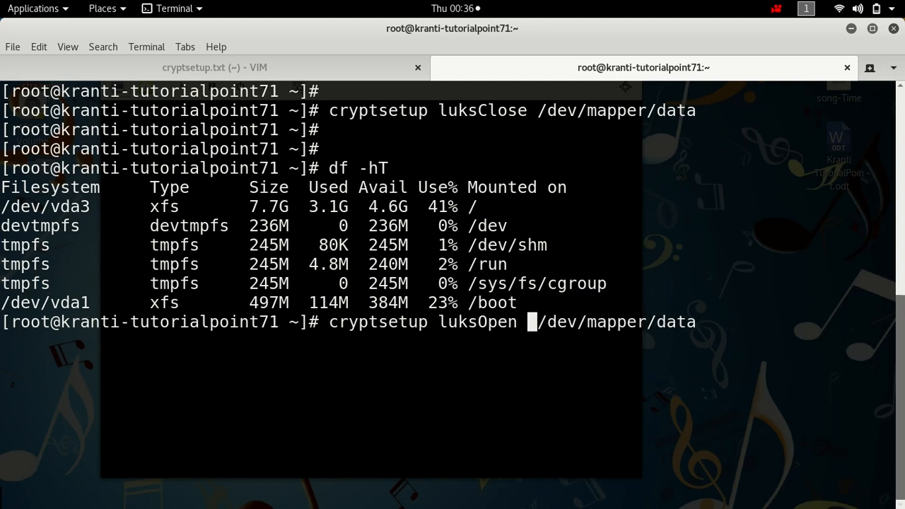
text(/de)
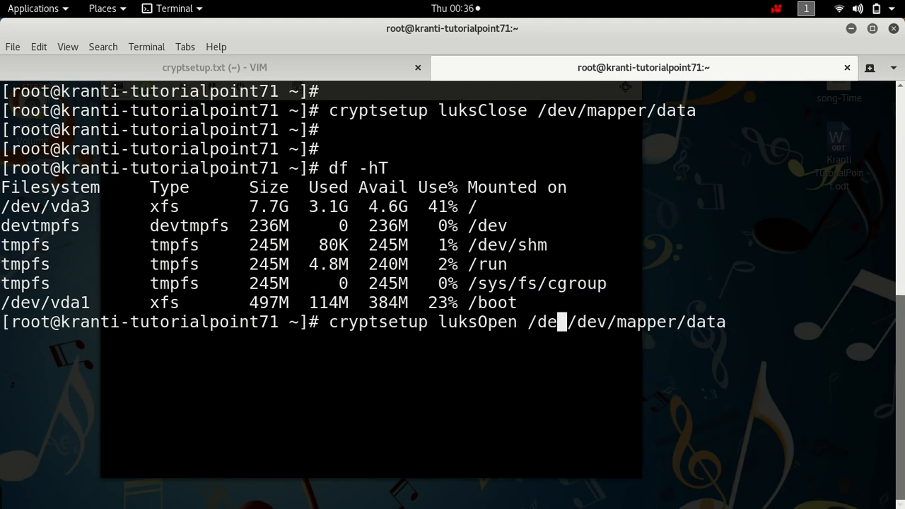
text(v)
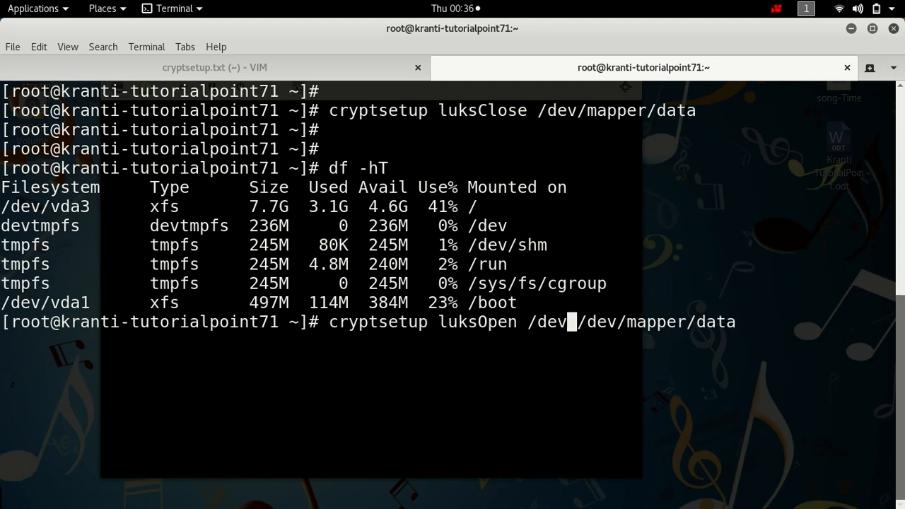
text(sd)
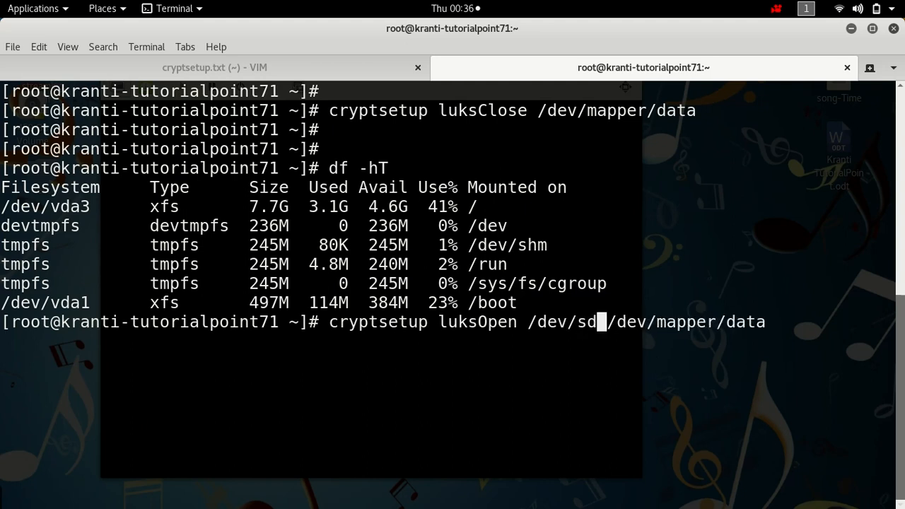
text(a1)
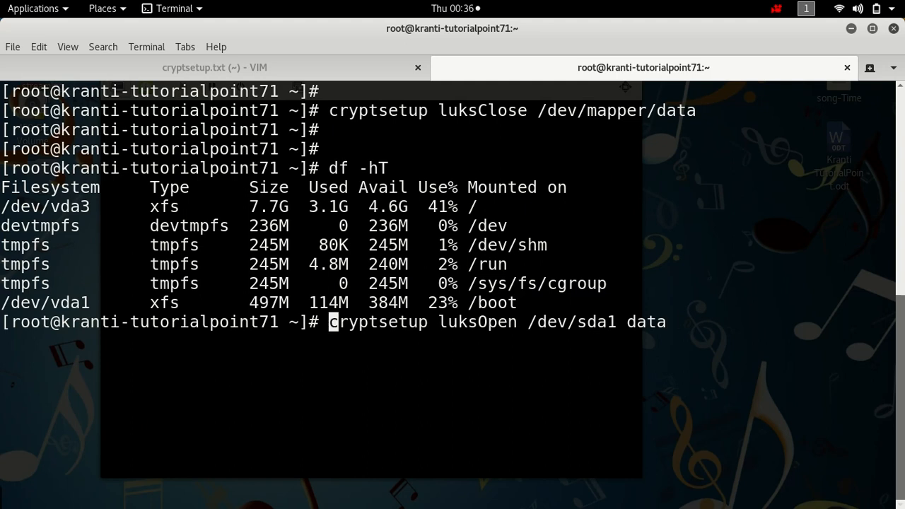
key(Return)
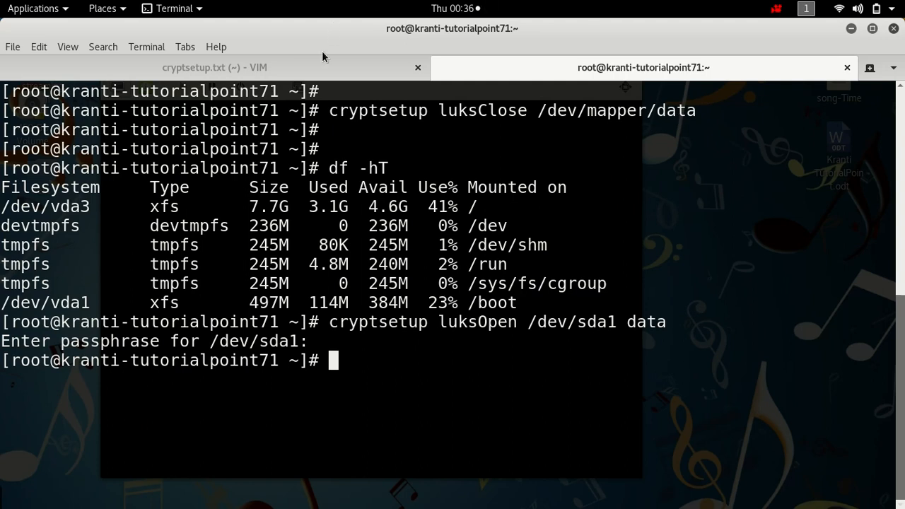
click(214, 67)
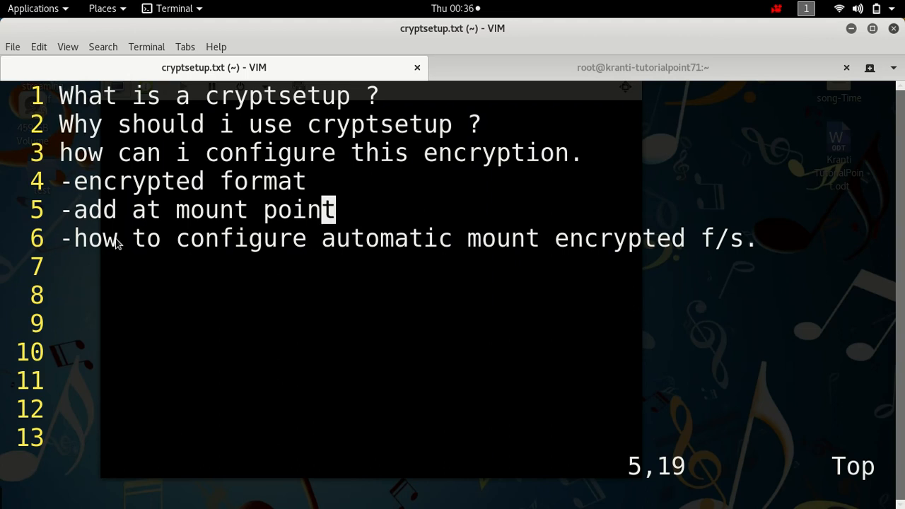
Step: Review the automatic-mount note in vim, return to the root shell and clear it
key(v)
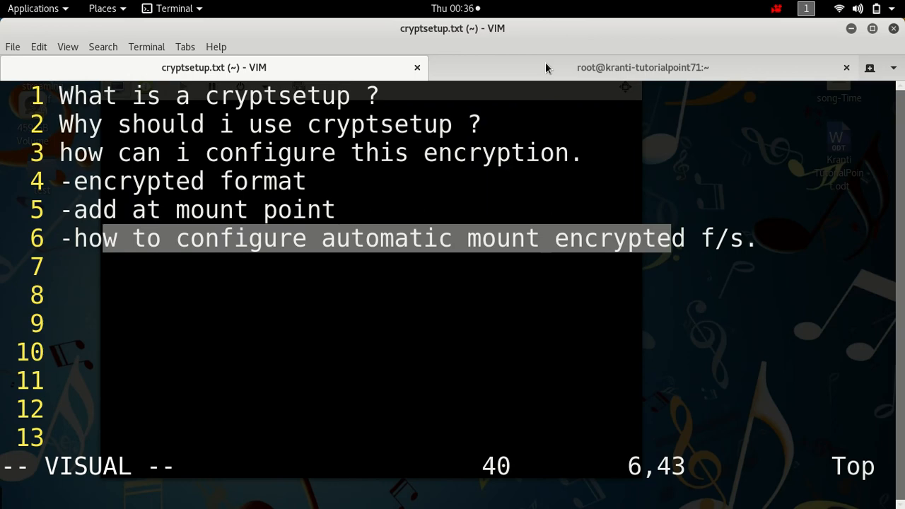
click(642, 67)
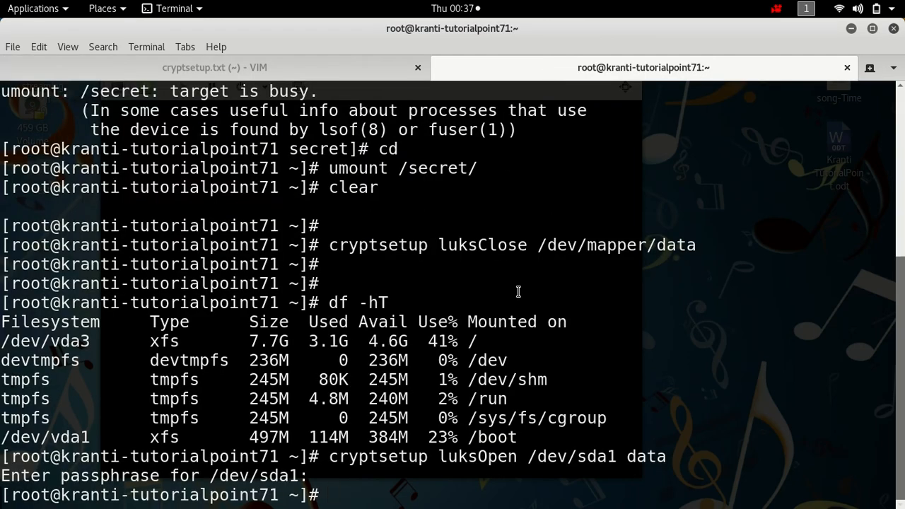
text(cl)
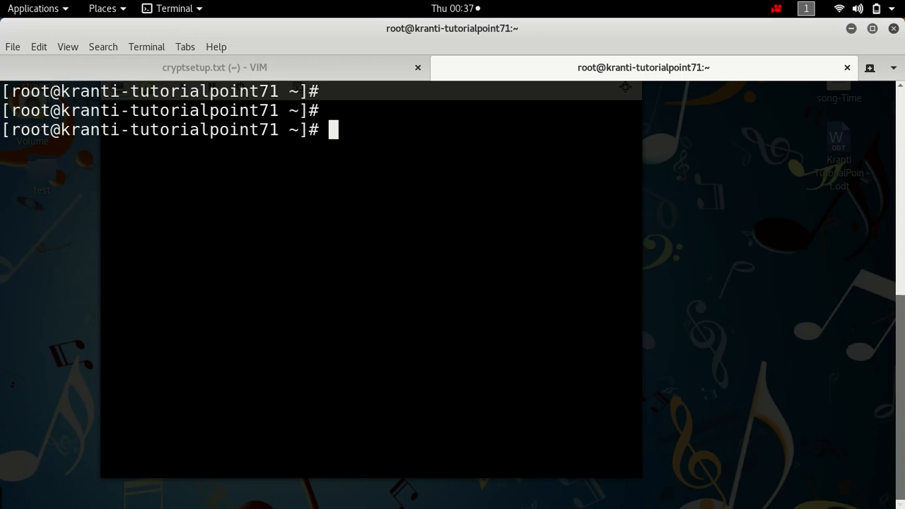
Step: Create an empty file.key in the current directory with touch
text(touch)
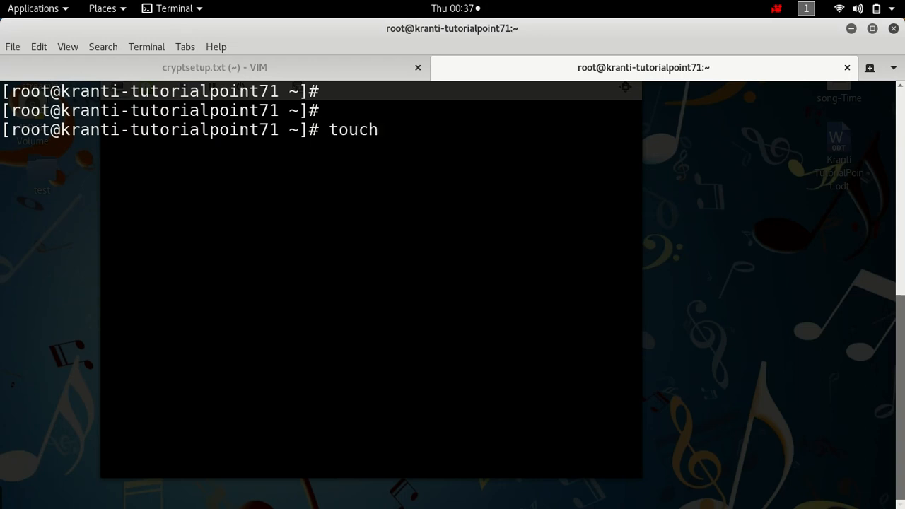
text(file)
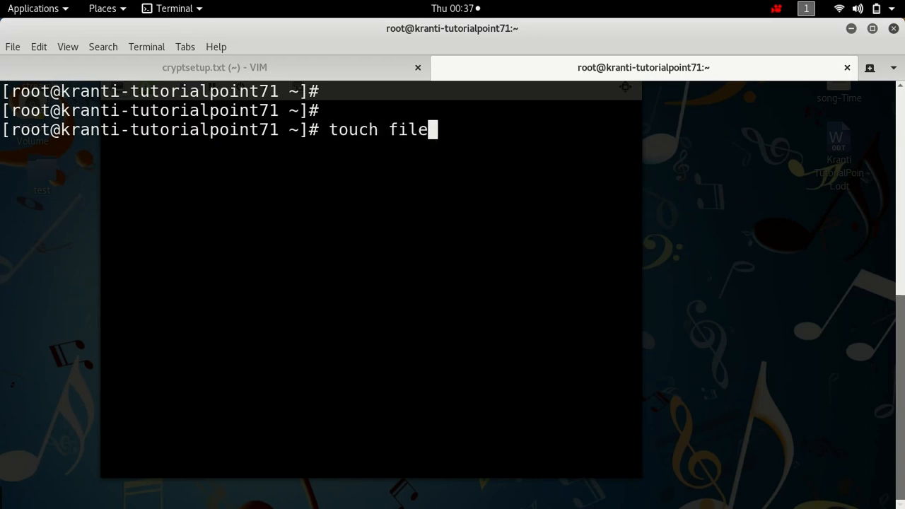
text(.ek)
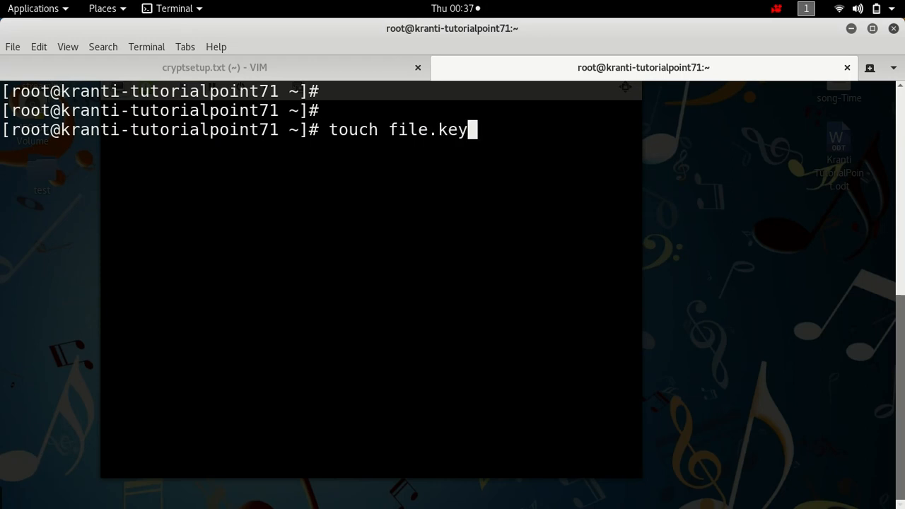
key(Return)
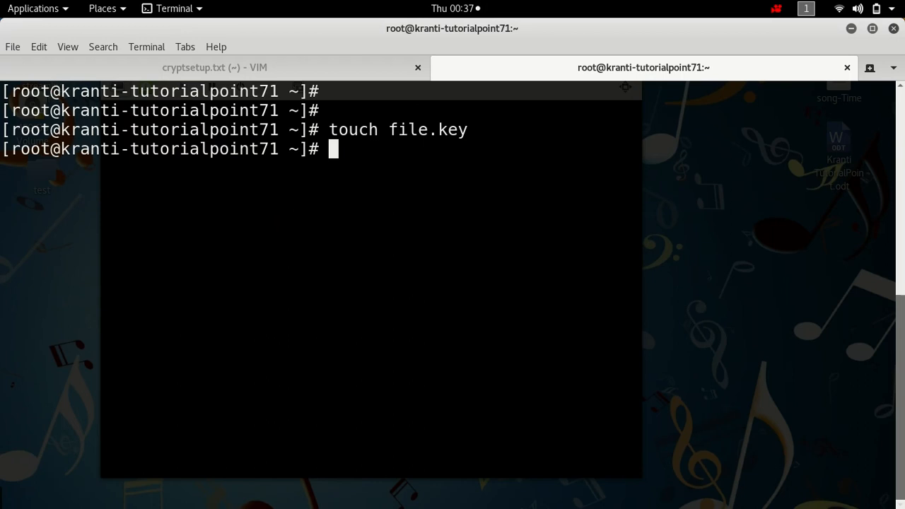
Step: Register file.key as an additional key for /dev/sda1 with cryptsetup luksAddKey, giving the existing passphrase
text(cryp)
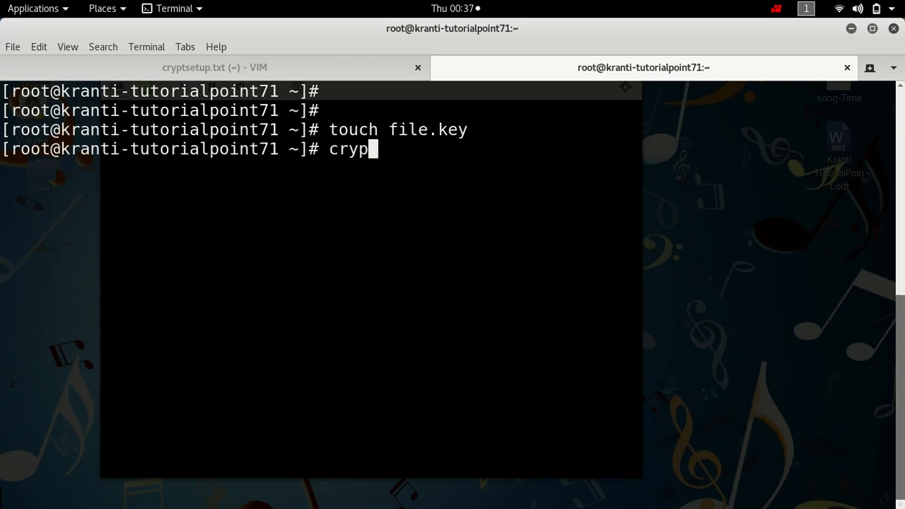
text(tsetup)
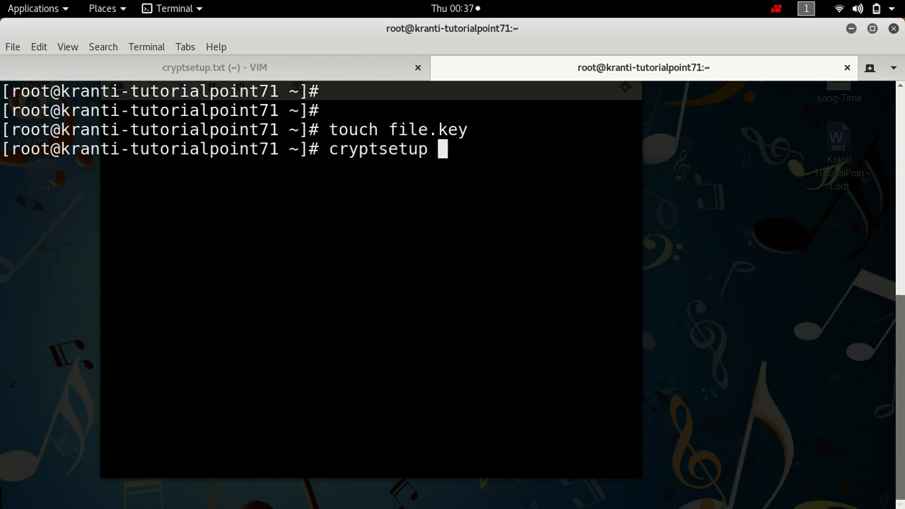
text(luksAddKey /d)
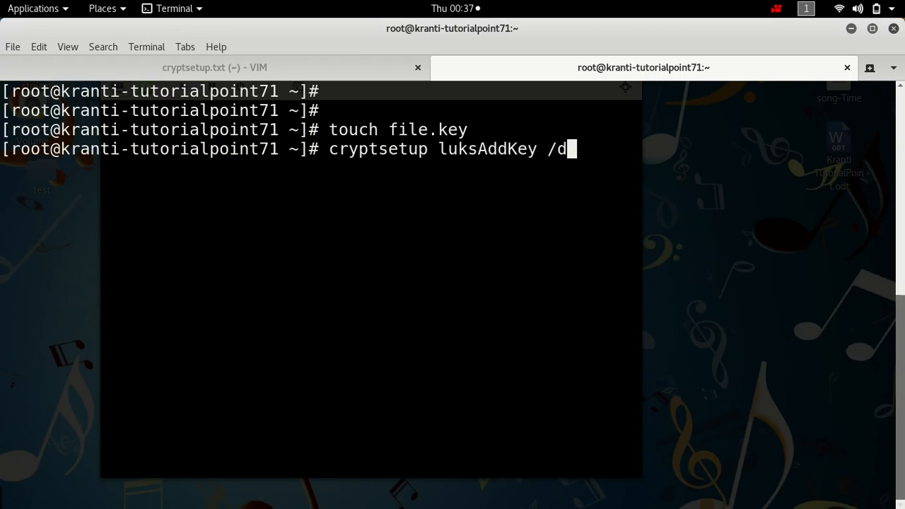
text(ev/v)
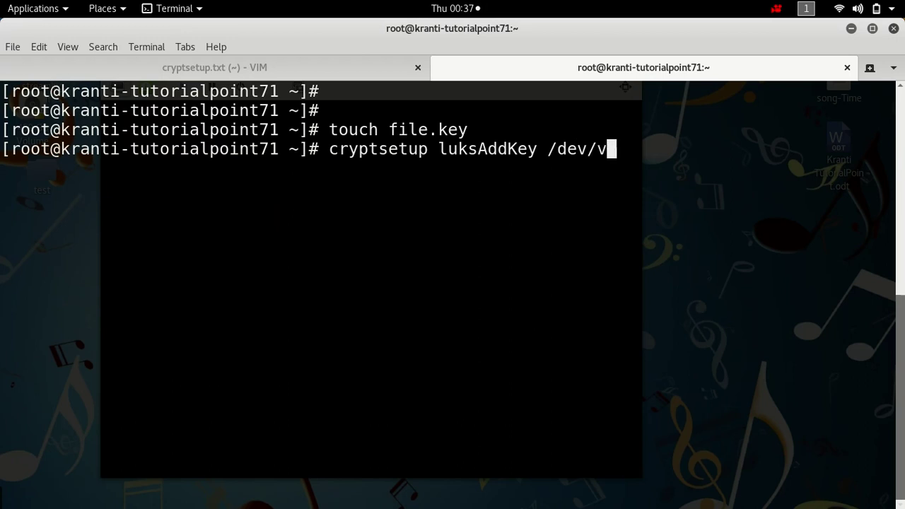
key(BackSpace)
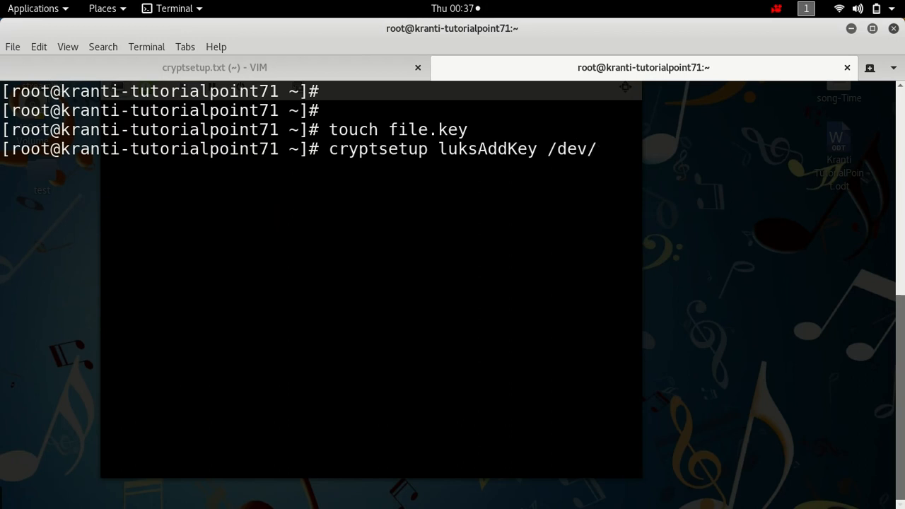
text(sda1)
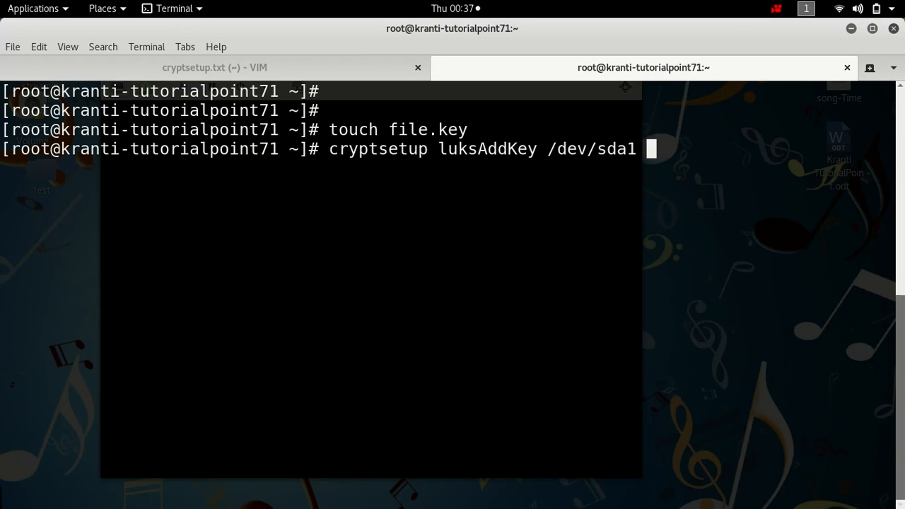
text(file.key)
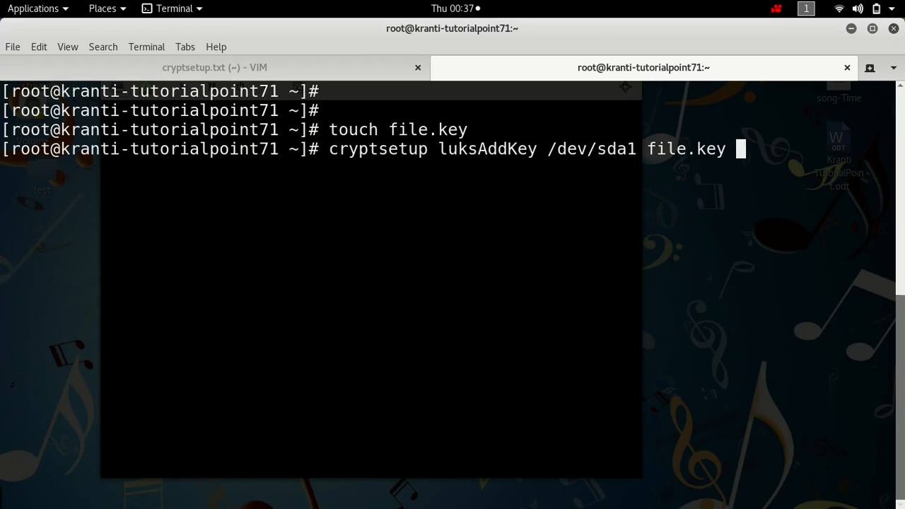
key(Return)
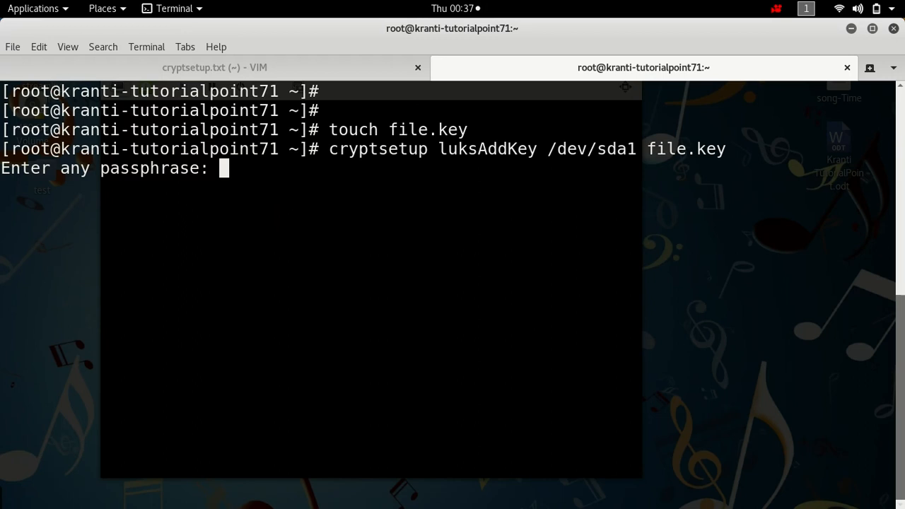
key(Return)
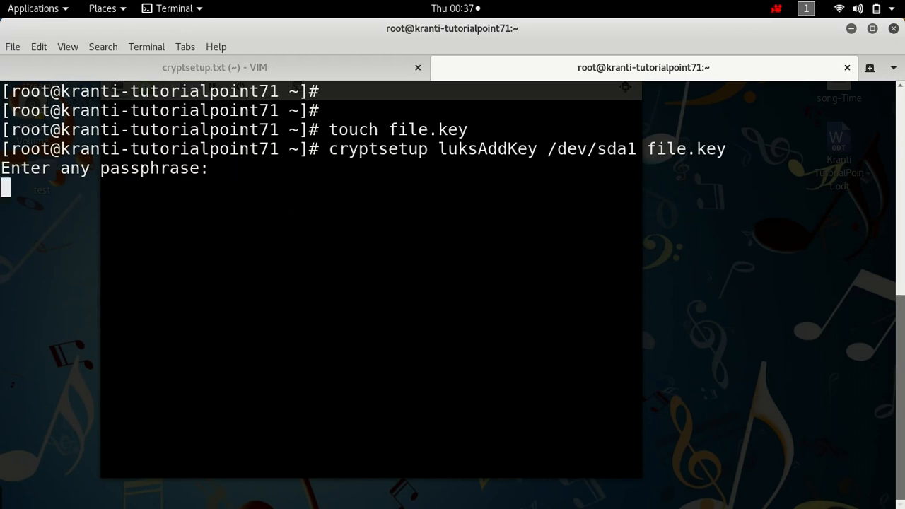
key(Return)
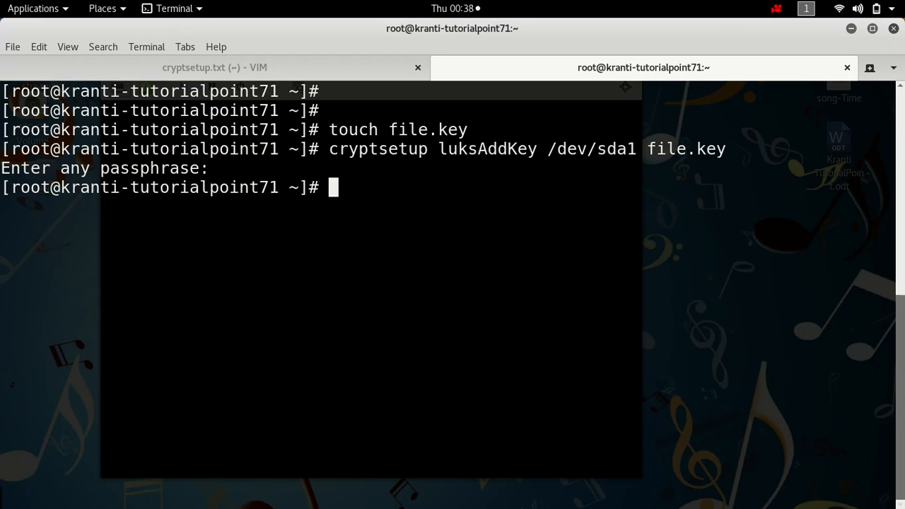
Step: Open /etc/crypttab for editing in vim
text(vim)
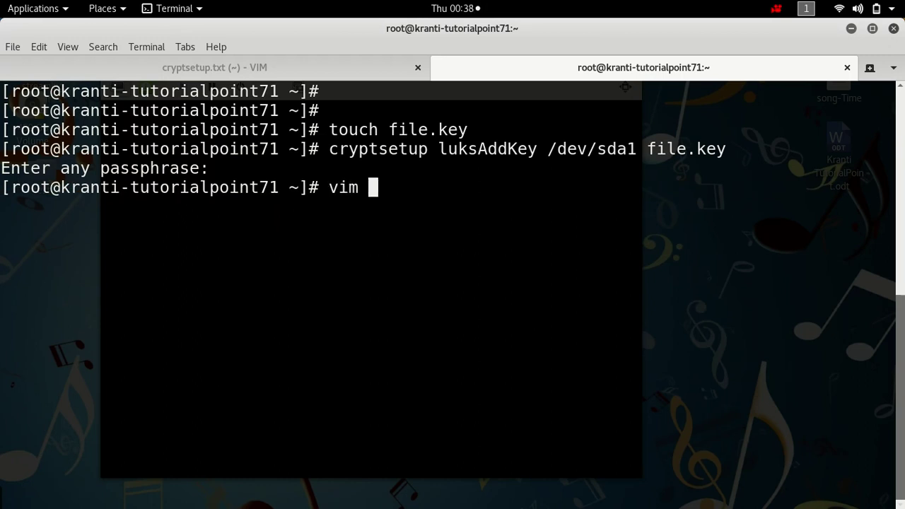
text(/etc/c)
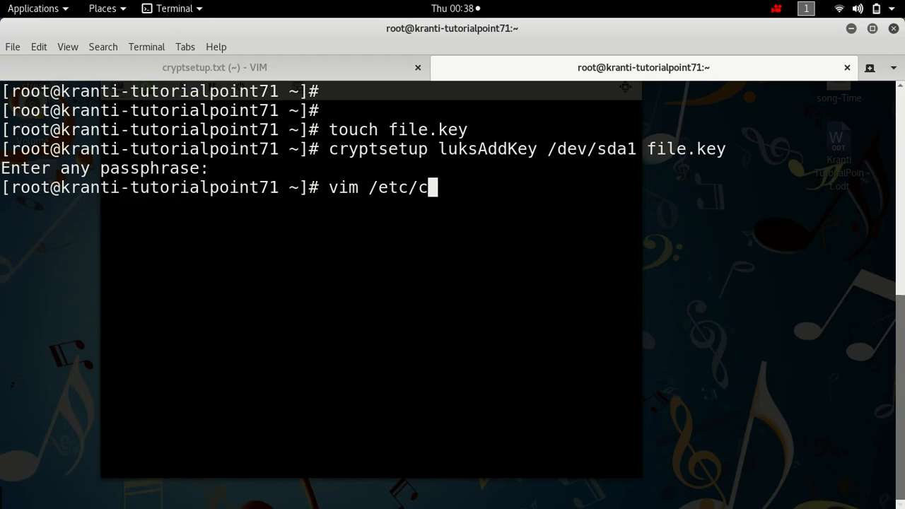
key(Return)
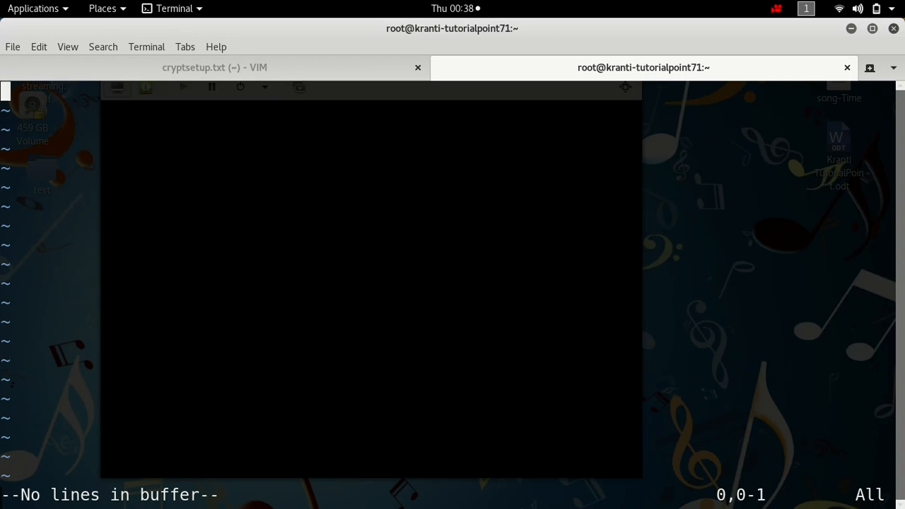
Step: Enter the crypttab line 'data /dev/sda1 /root/file.key' and save the file with :wq!
key(i)
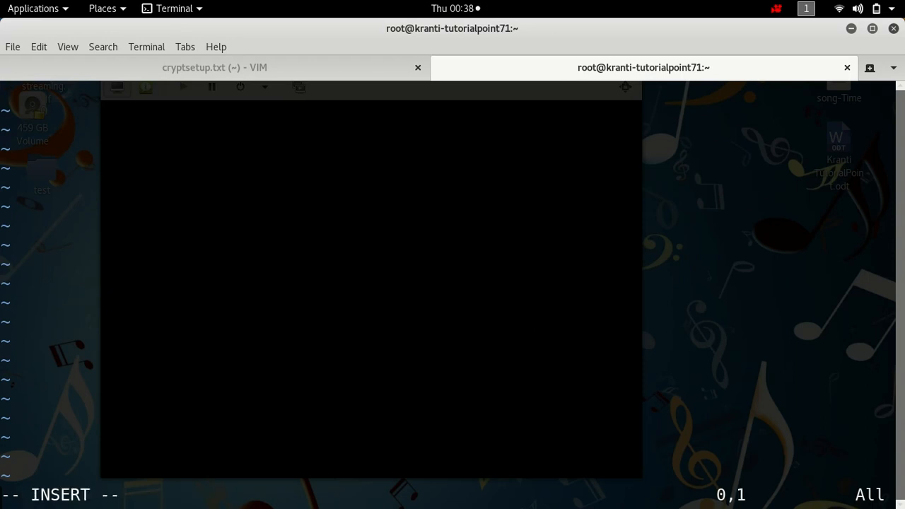
text(d)
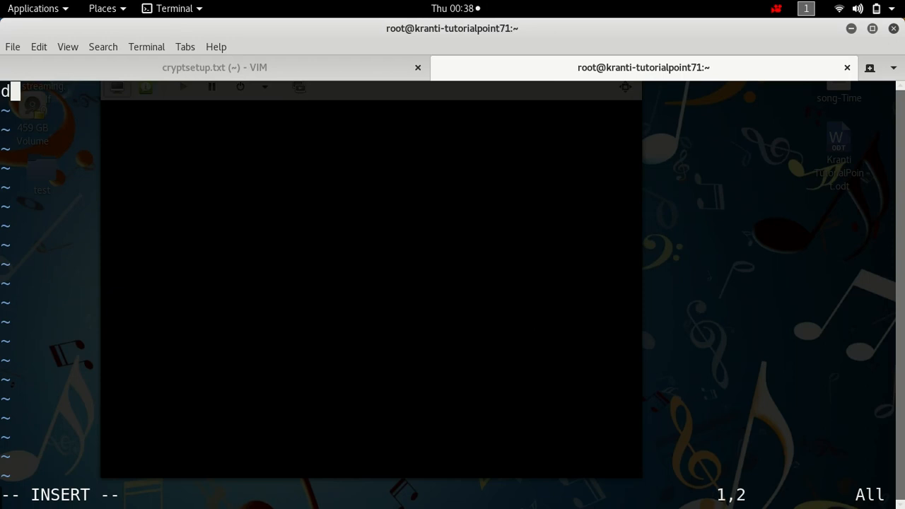
text(ata)
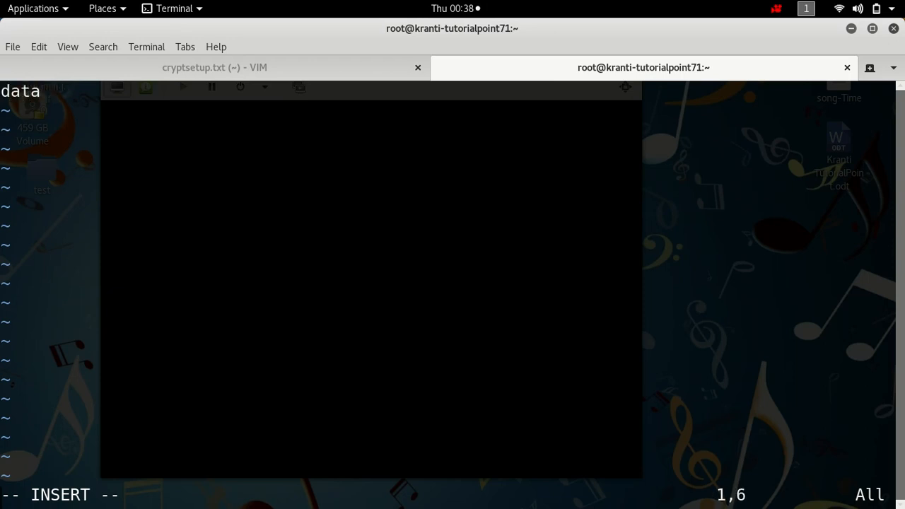
text(/da)
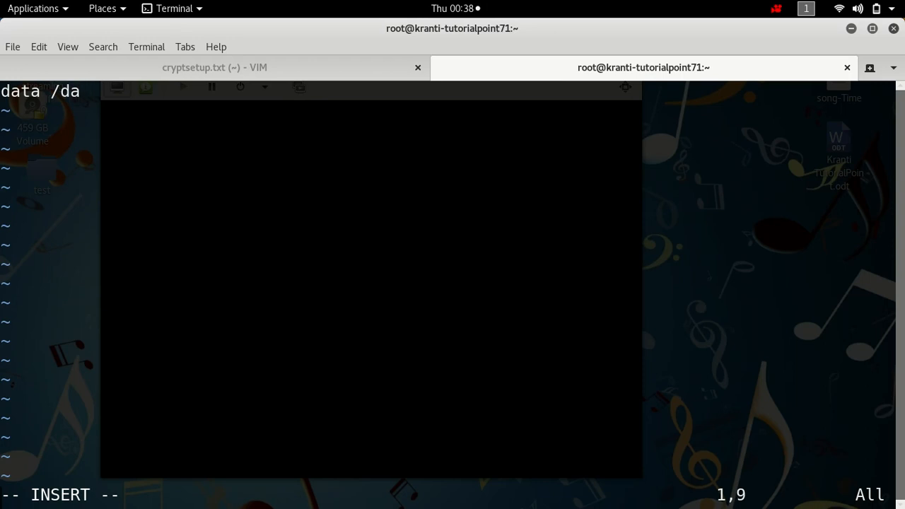
text(ev/sd)
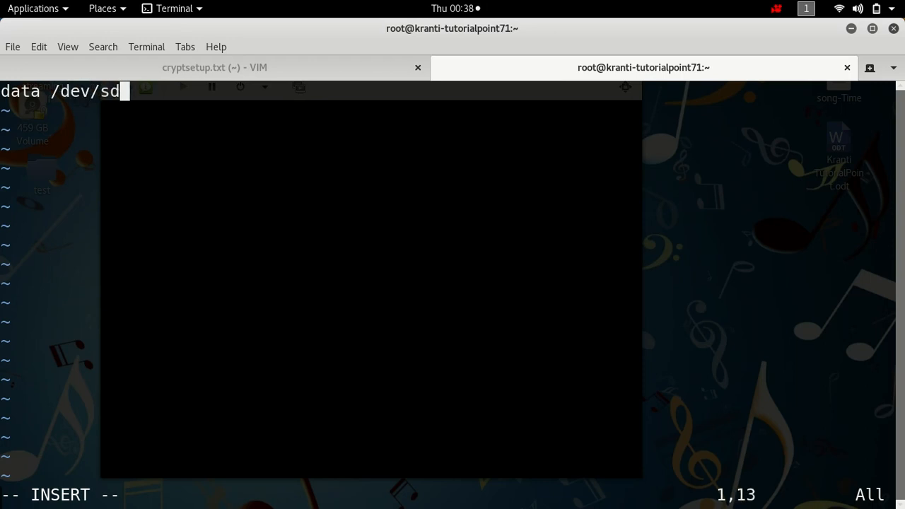
text(a1)
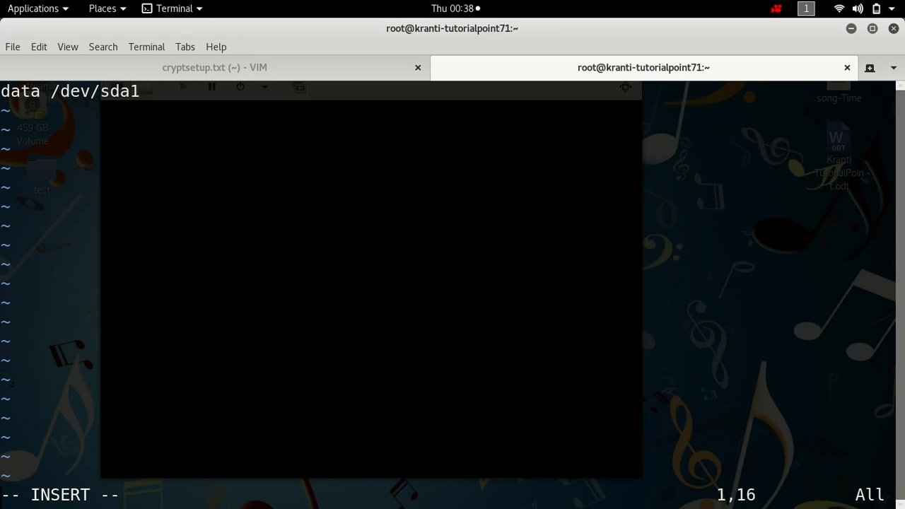
text(/)
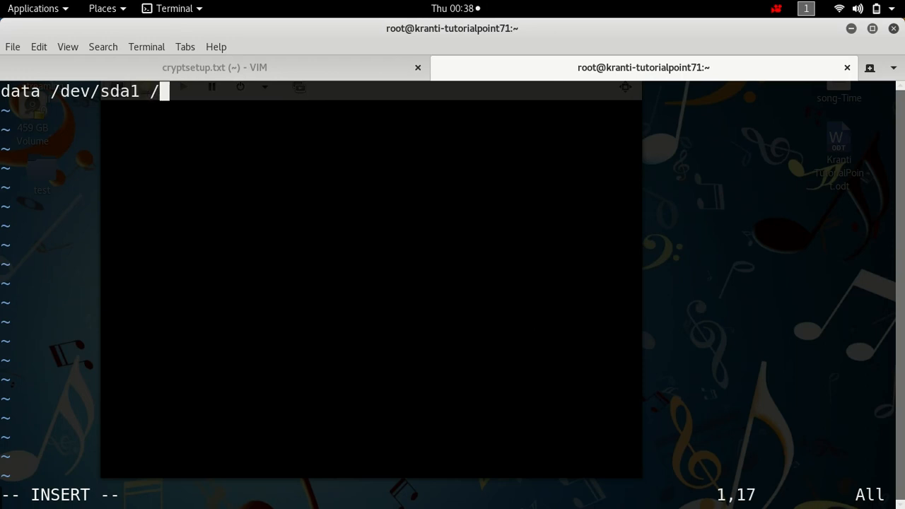
text(root/)
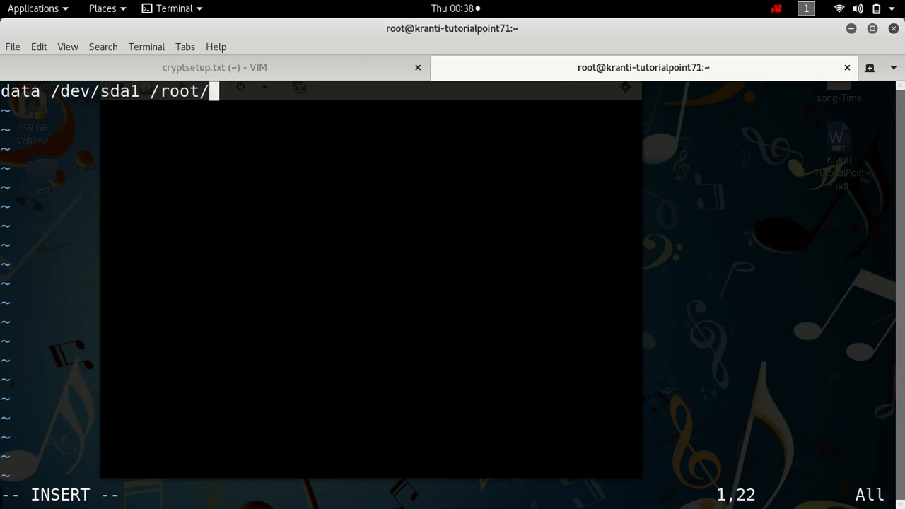
text(file.)
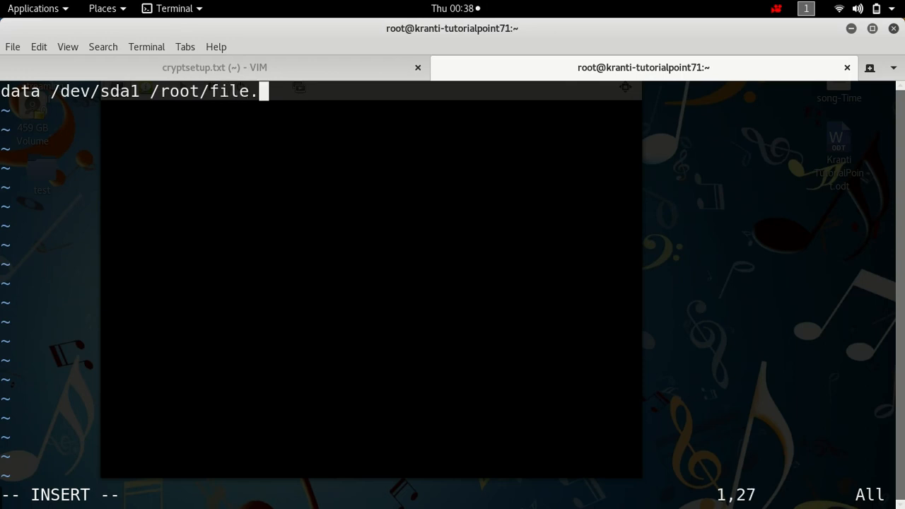
text(key)
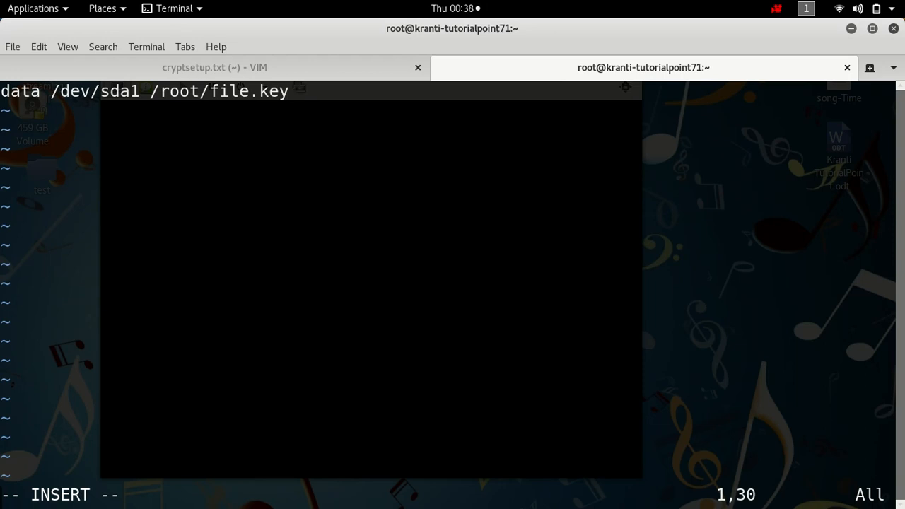
text(:wq!)
text(ls)
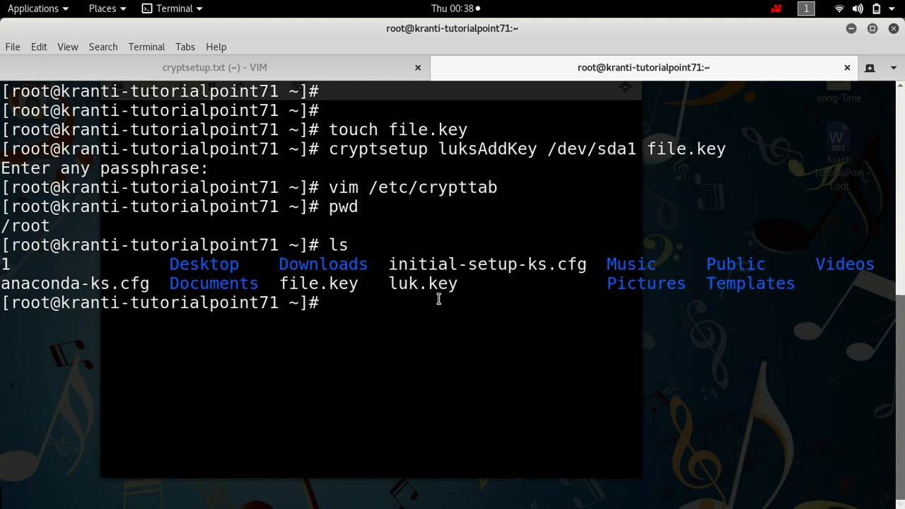
double_click(319, 283)
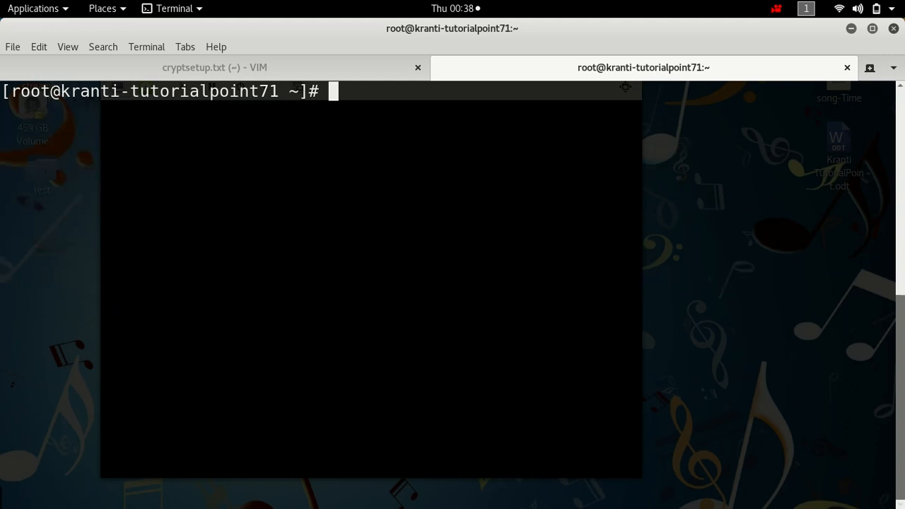
key(Return)
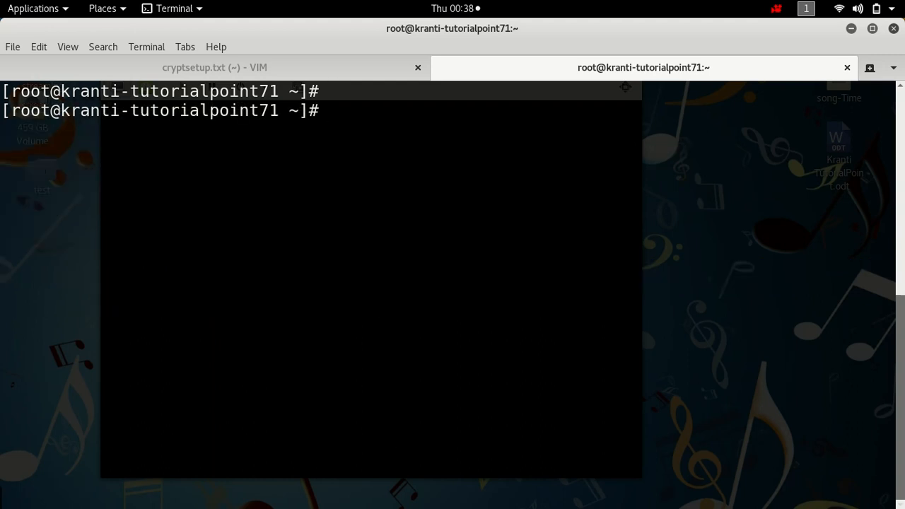
text(vim)
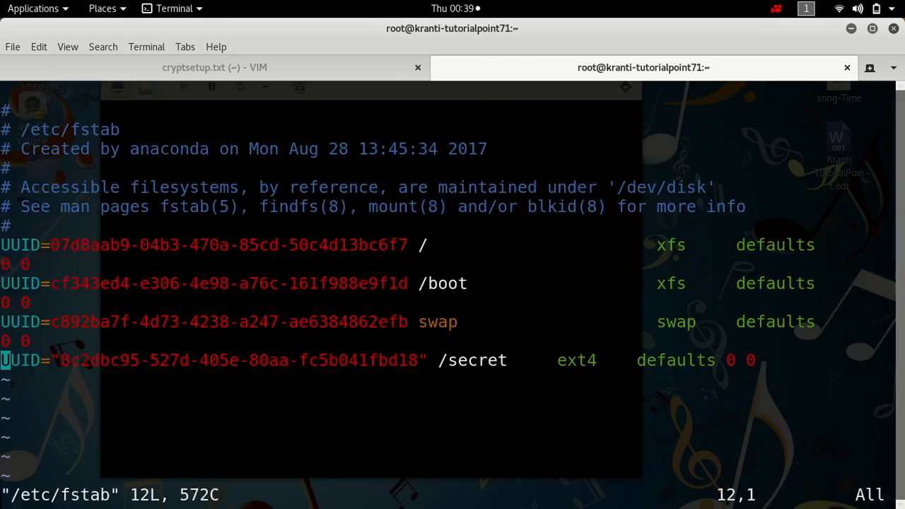
mouse_move(392, 456)
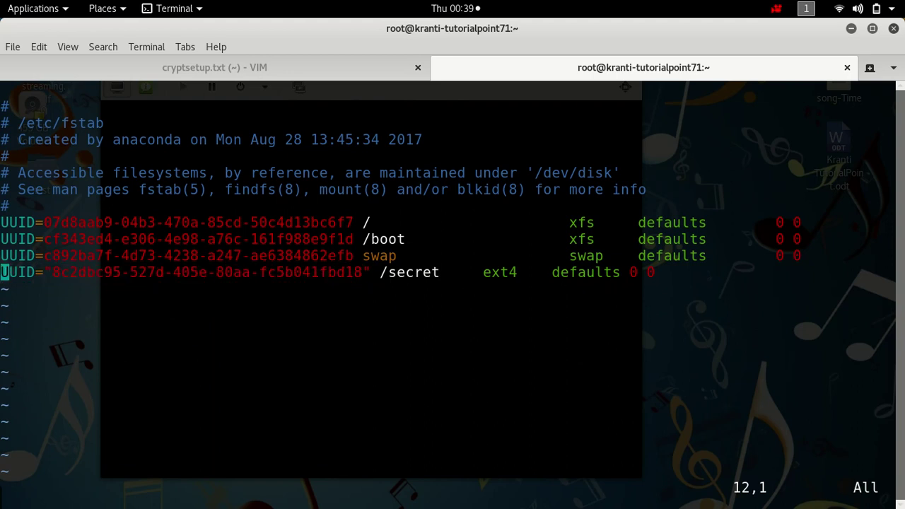
text(:q)
text(re)
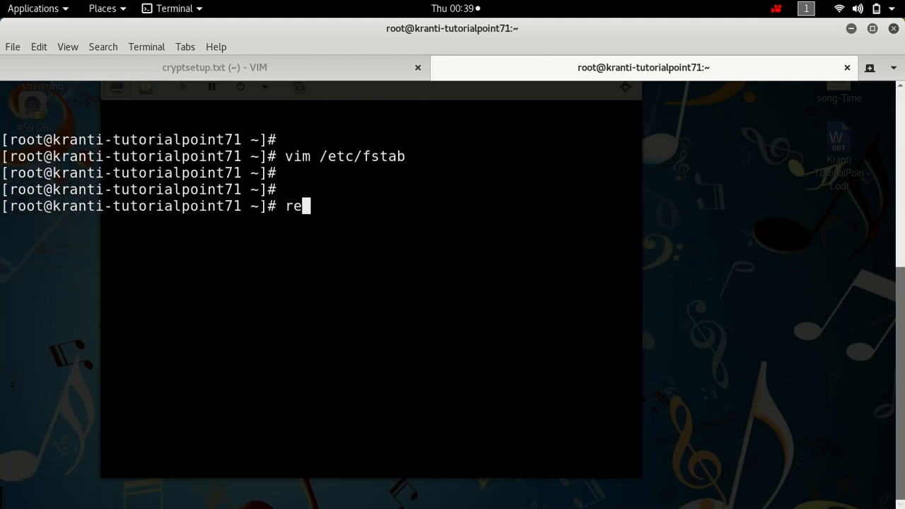
Step: Reboot the server, stop the ping once it answers, reconnect and run df -hT
text(boot)
text(ping 192.168.100.171)
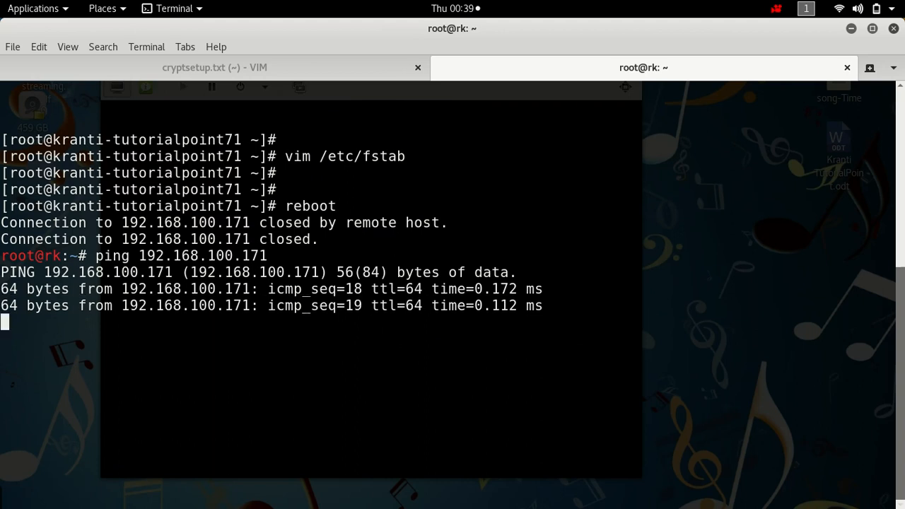
key(ctrl+c)
text(ssh krantitutorialpoint71)
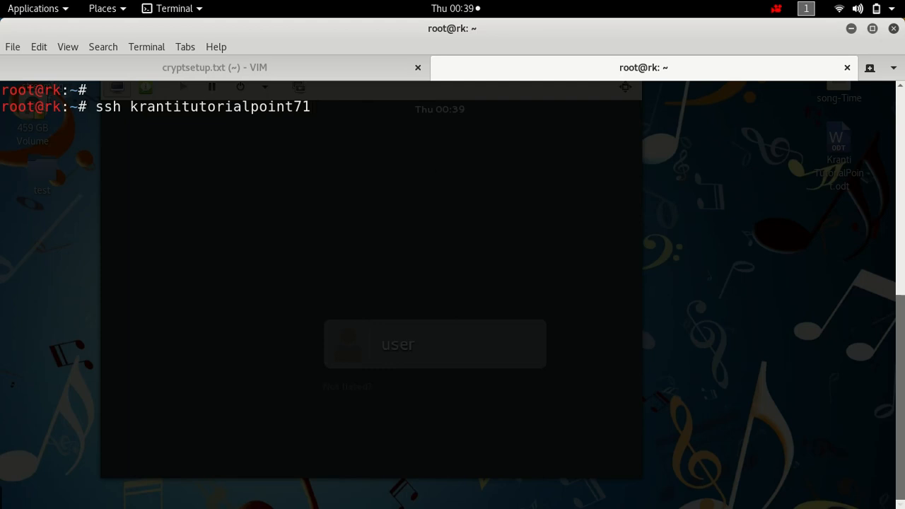
text(cle)
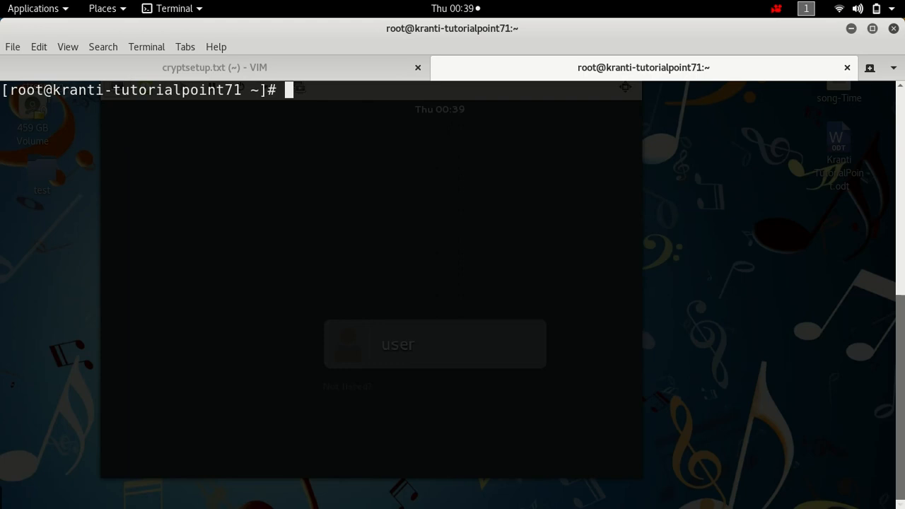
text(df)
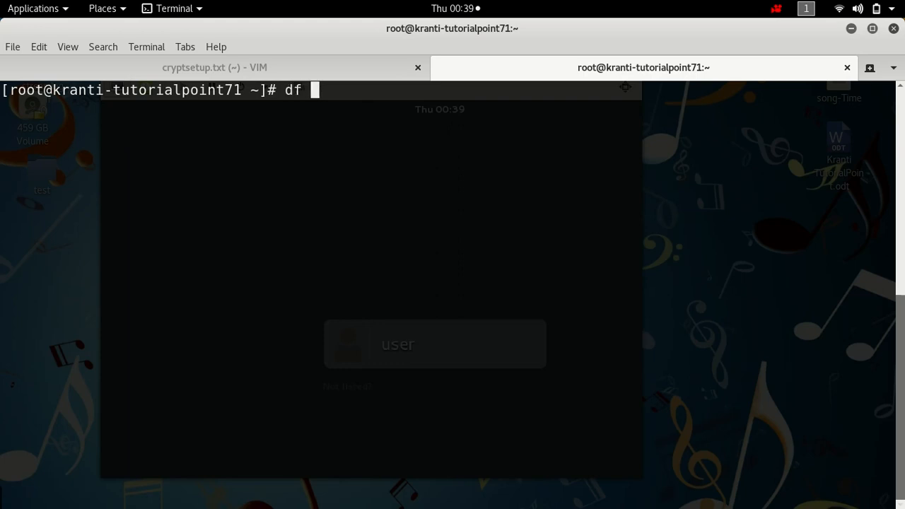
text(-hT)
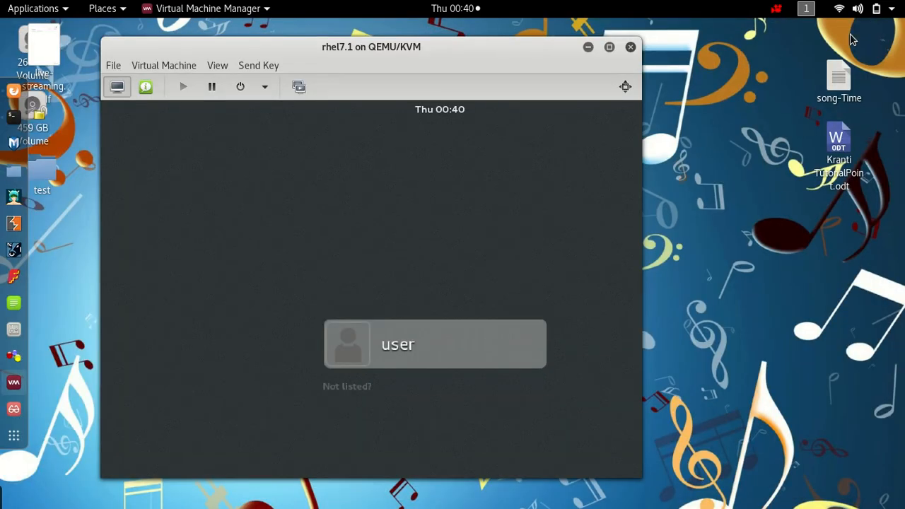
Step: Minimize the Virtual Machine Manager window, leaving only the desktop showing
click(630, 47)
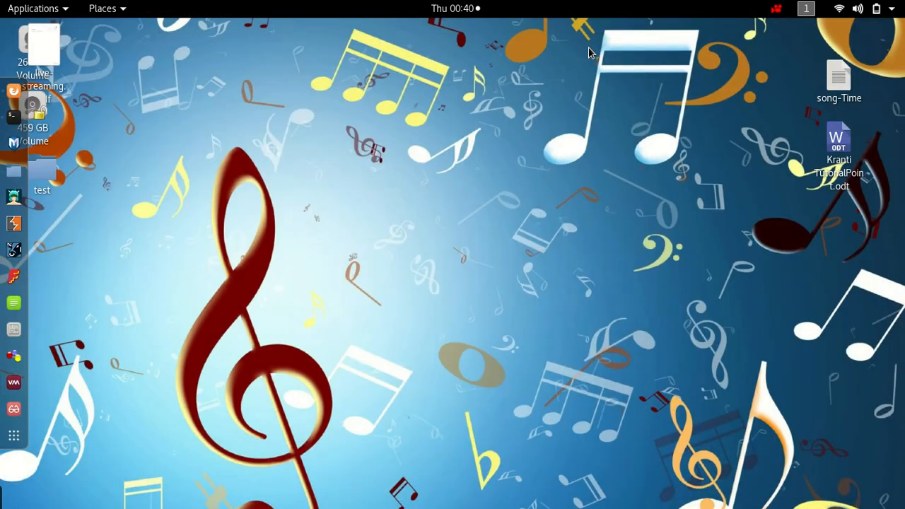
mouse_move(293, 97)
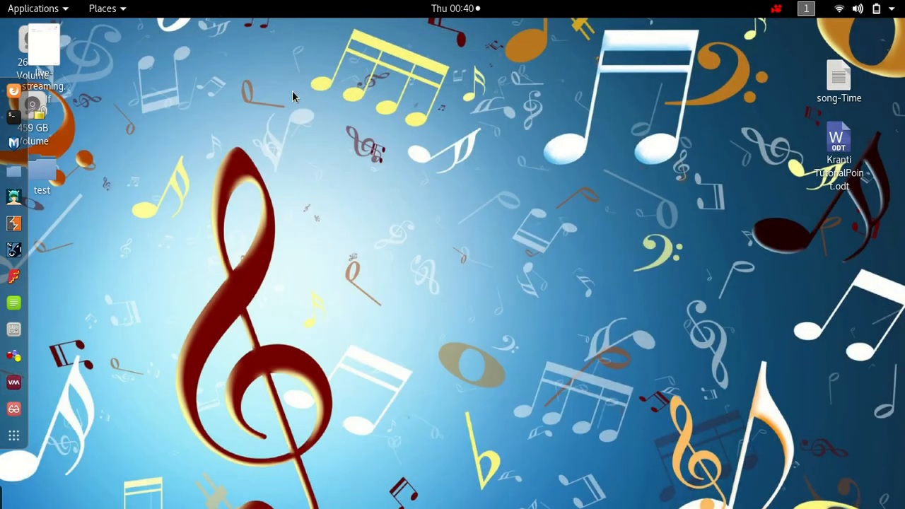
mouse_move(58, 114)
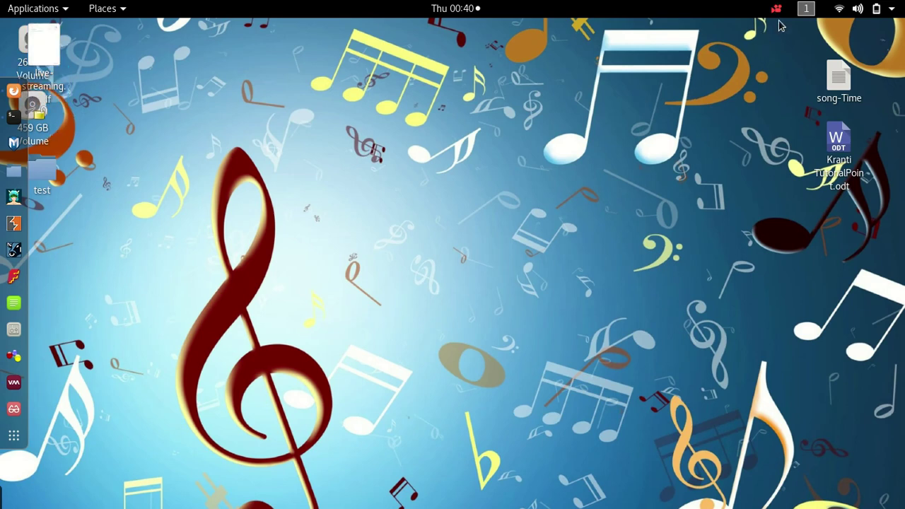
click(777, 9)
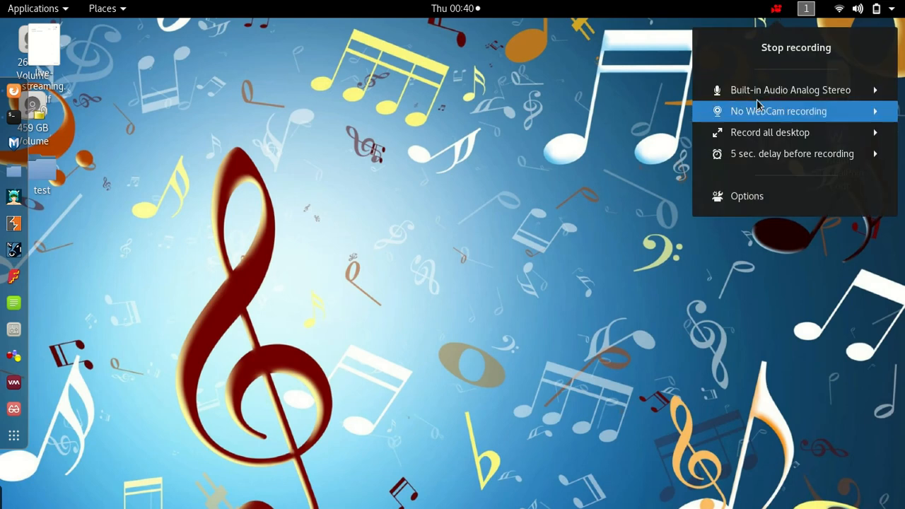
mouse_move(748, 60)
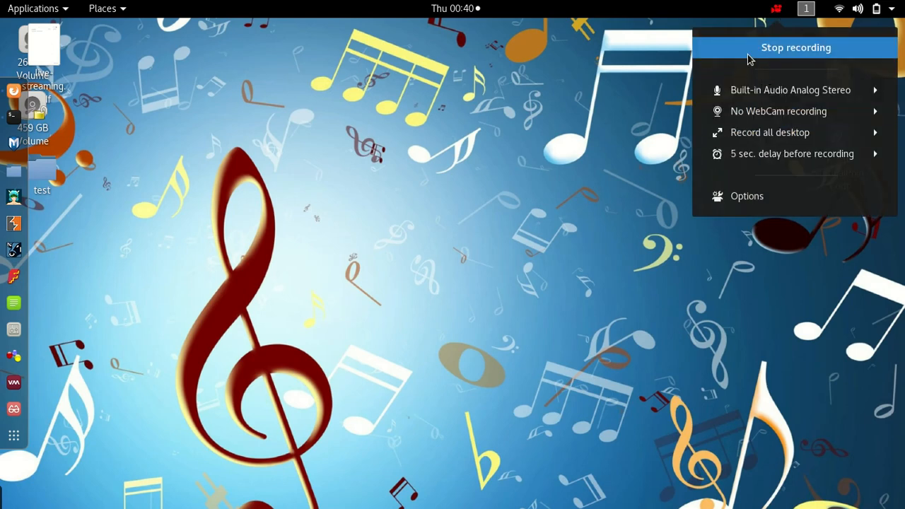